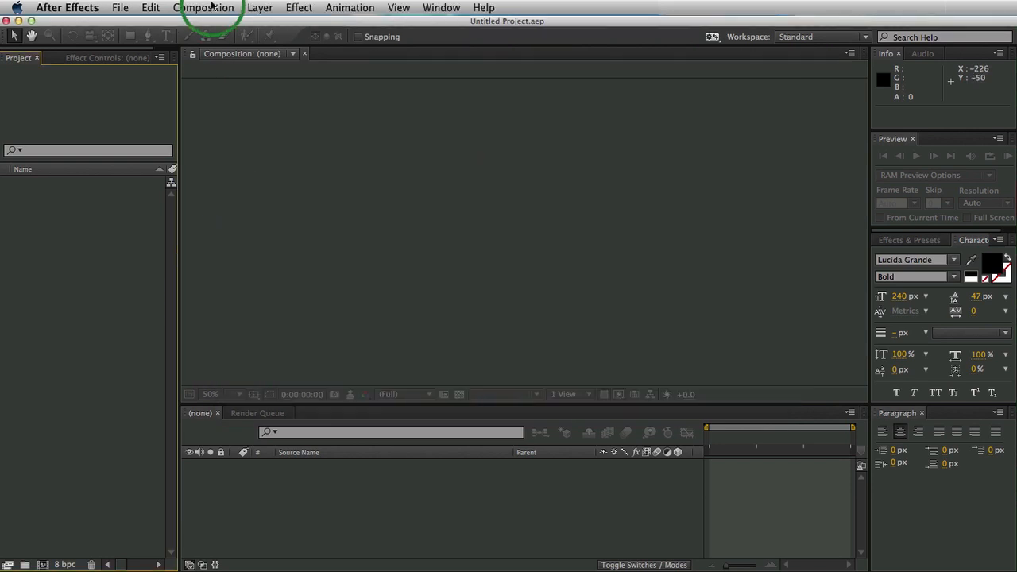
# - Create a new 1280×720 composition using the HDV/HDTV 720 29.97 preset
pyautogui.click(207, 6)
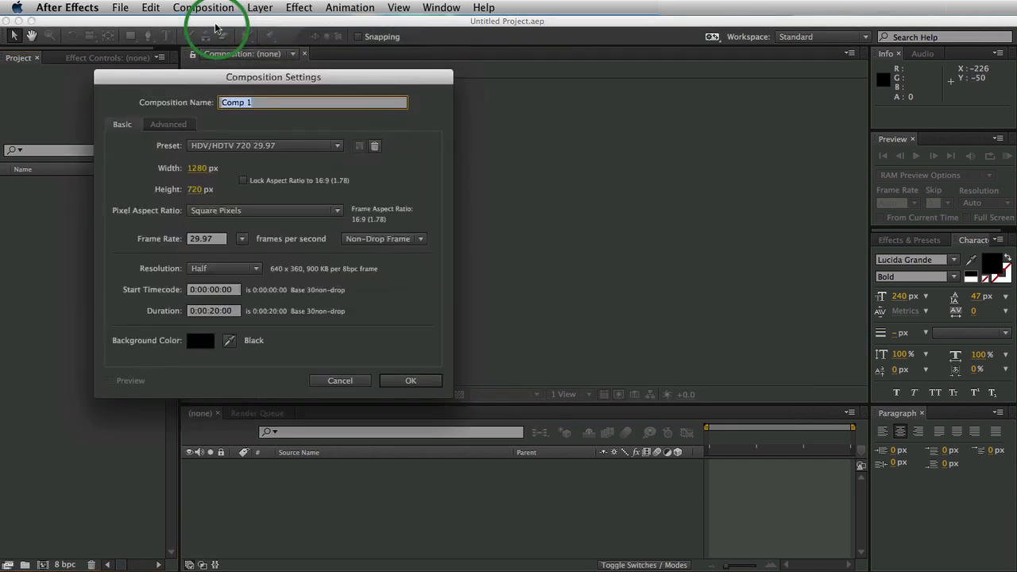
pyautogui.click(263, 146)
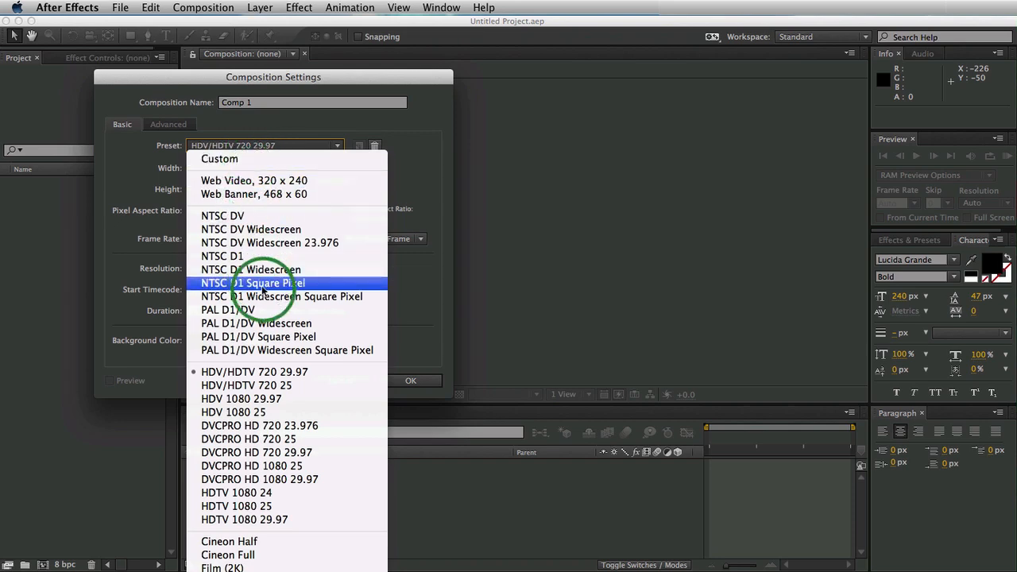
pyautogui.click(254, 372)
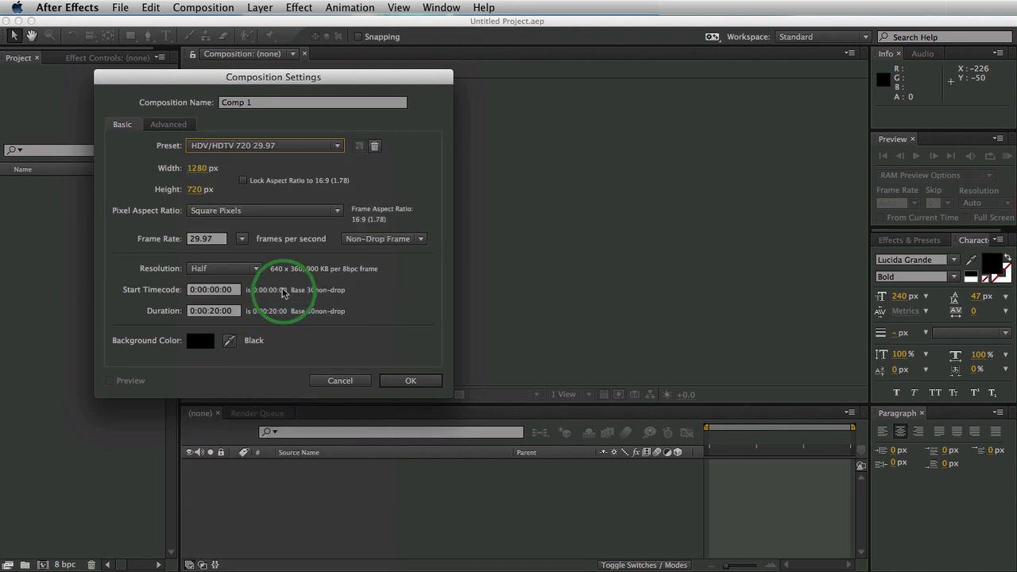
pyautogui.click(410, 381)
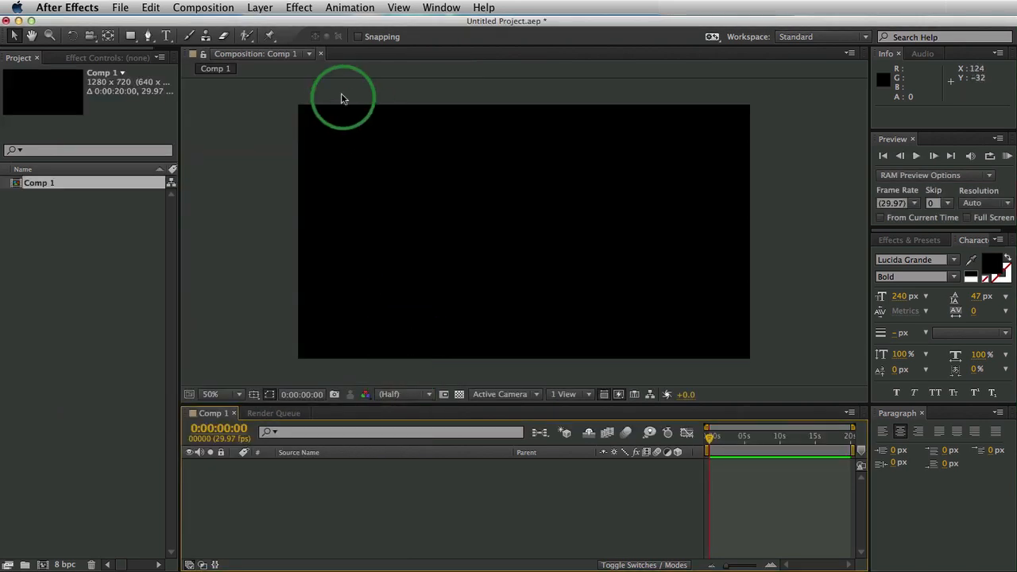
# - Add a full-frame light blue solid layer to the composition
pyautogui.click(260, 7)
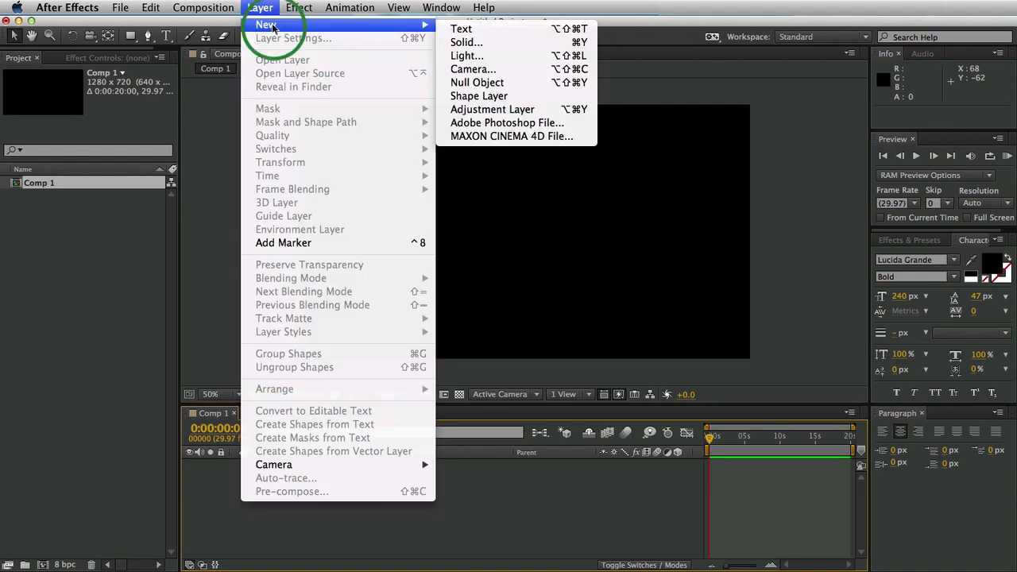
pyautogui.moveTo(464, 41)
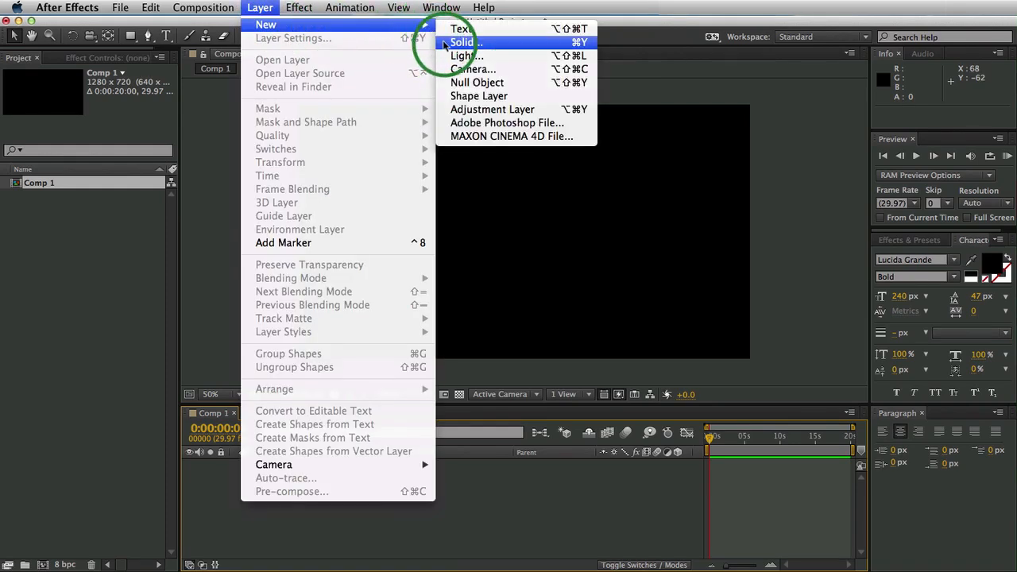
pyautogui.click(461, 42)
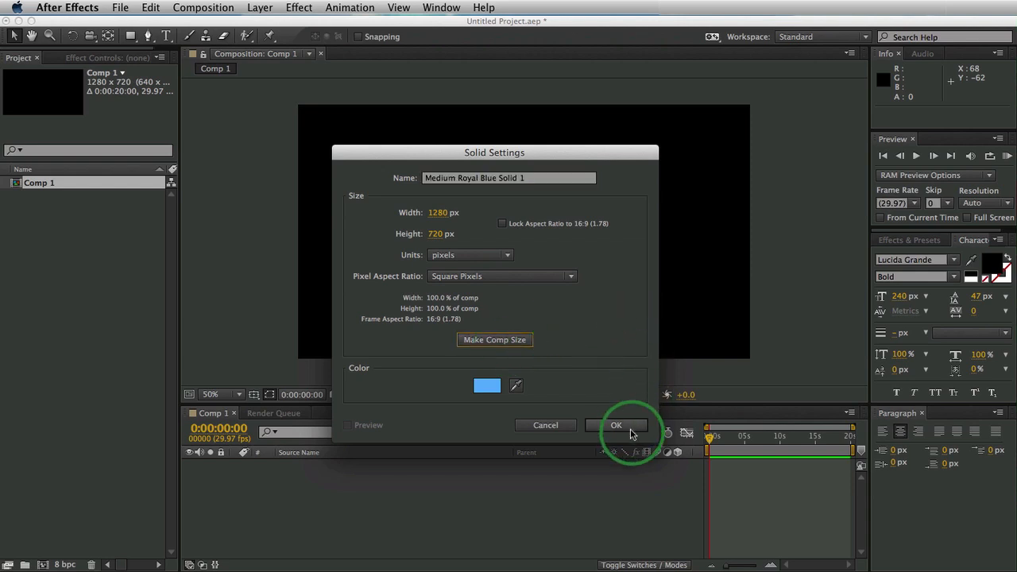
pyautogui.click(616, 426)
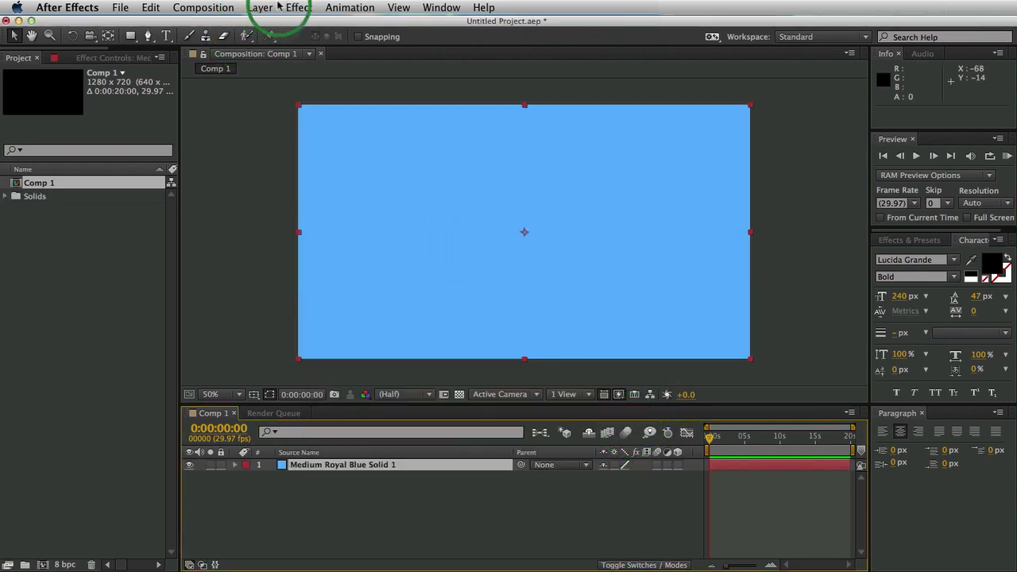
# - Apply the Zaxwerks ProAnimator effect to the solid and create an empty 3D scene
pyautogui.click(299, 6)
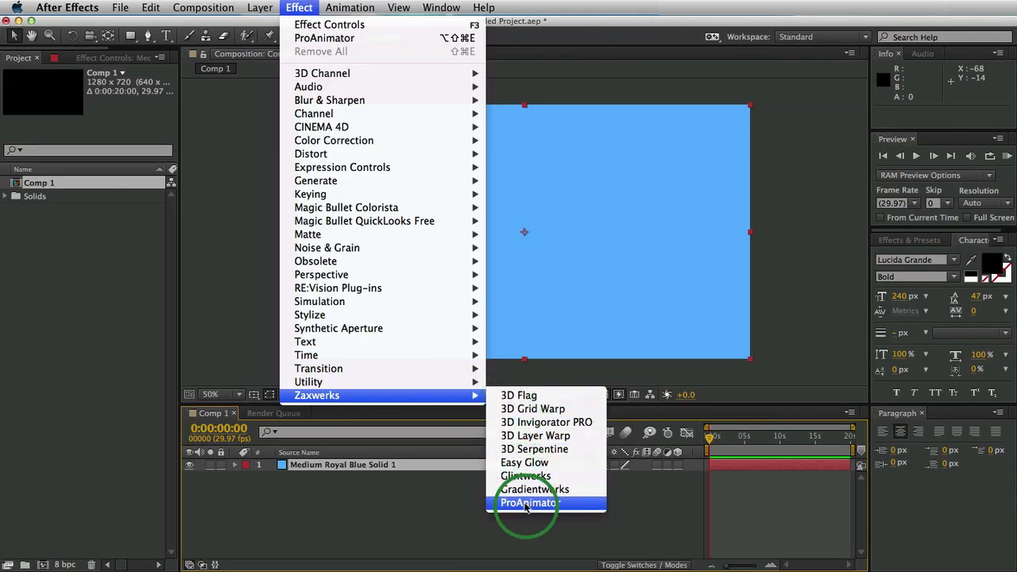
pyautogui.click(527, 502)
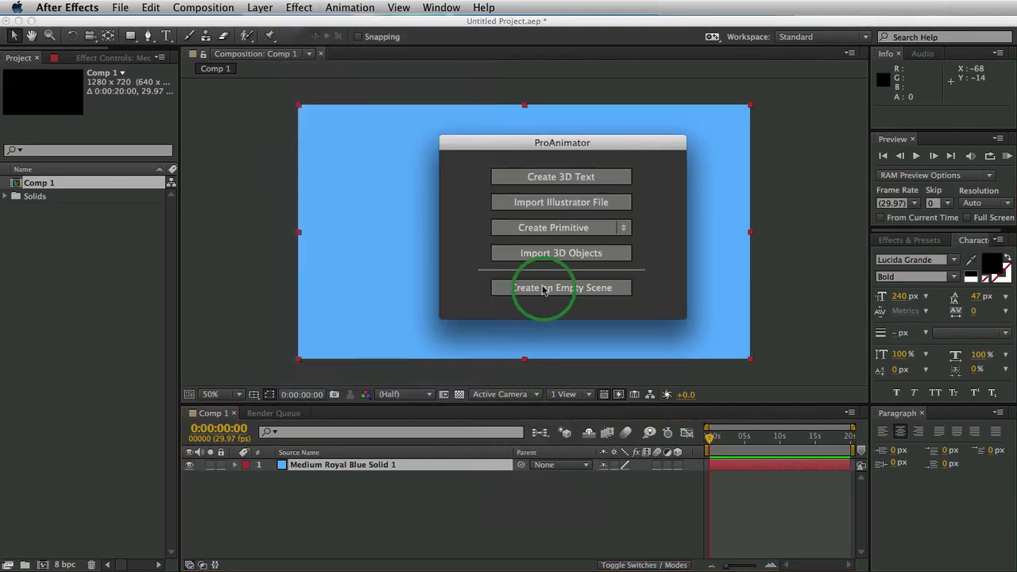
pyautogui.click(560, 287)
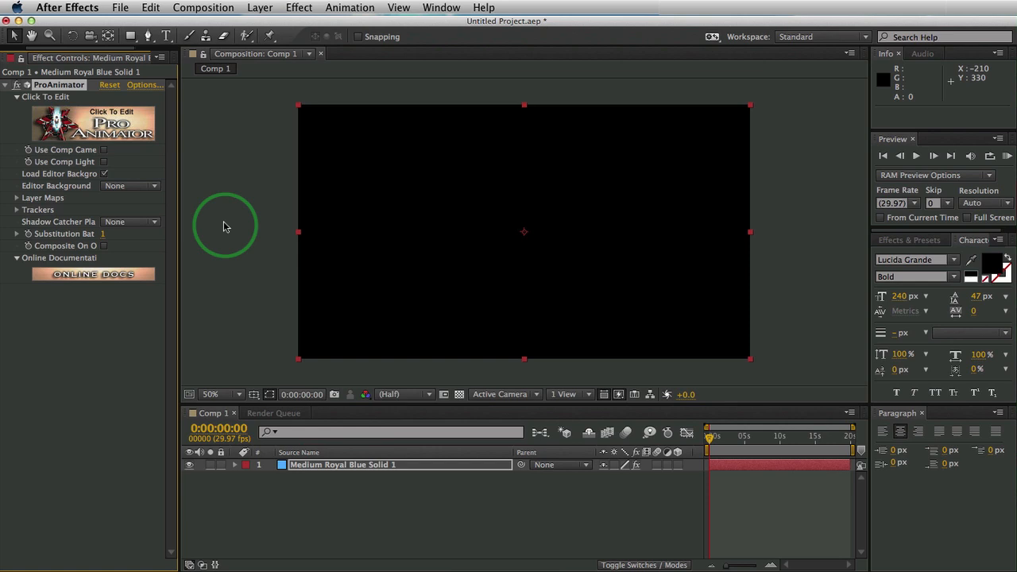
pyautogui.moveTo(159, 167)
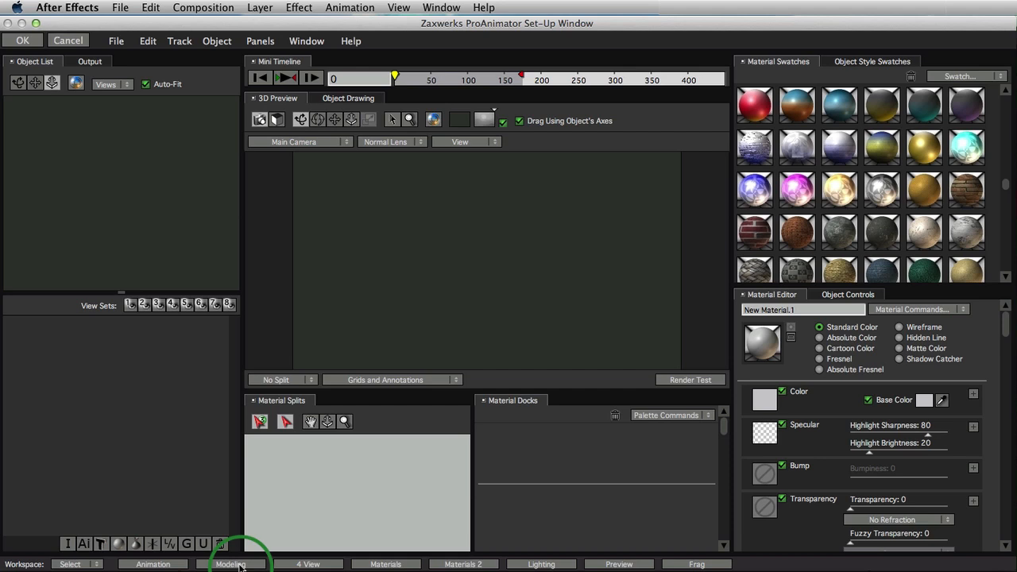
# - In the Modeling layout, load Front of iPhone 5S.psd as the tracing background image
pyautogui.click(231, 564)
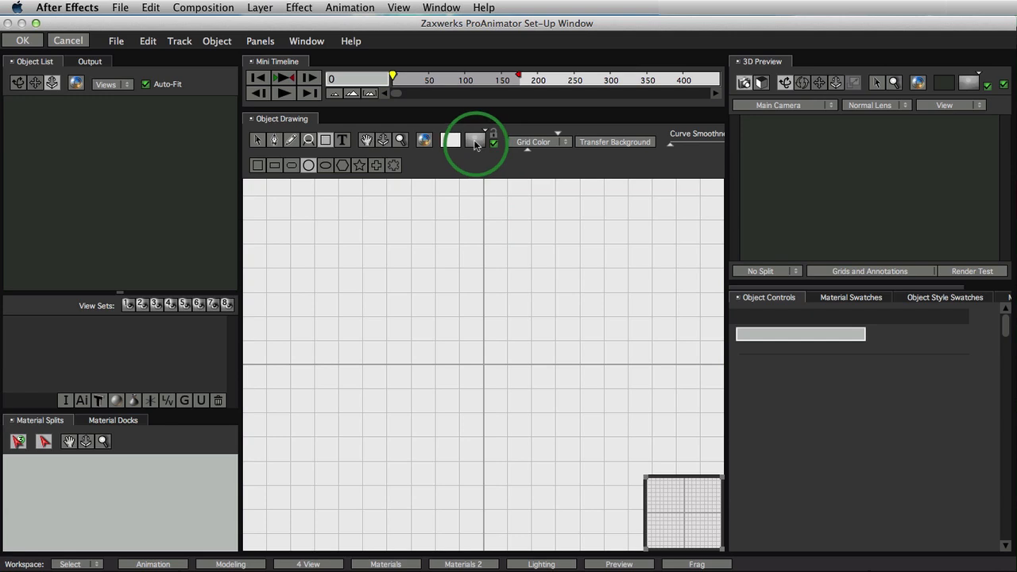
pyautogui.click(475, 142)
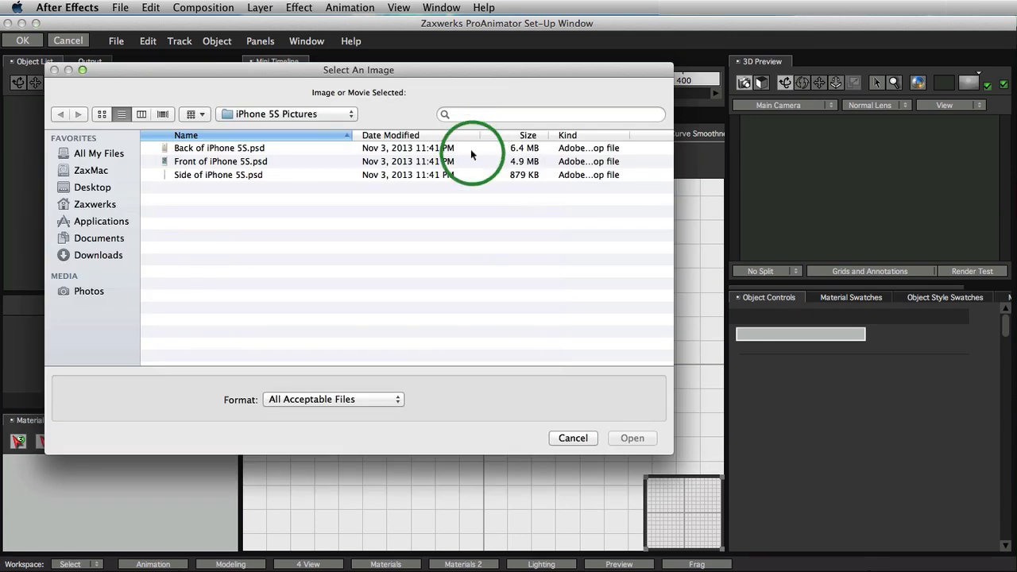
pyautogui.click(219, 162)
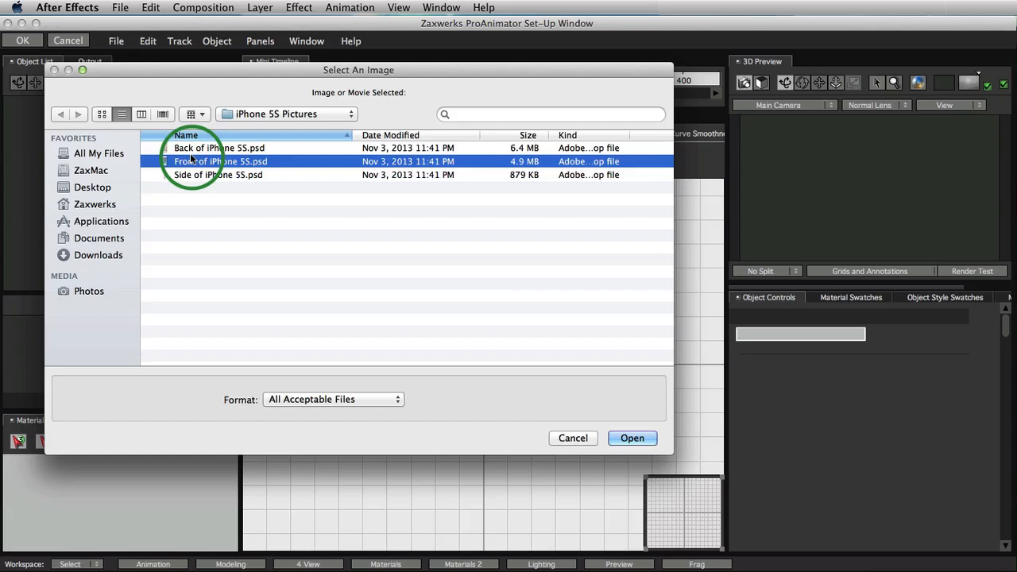
pyautogui.click(632, 438)
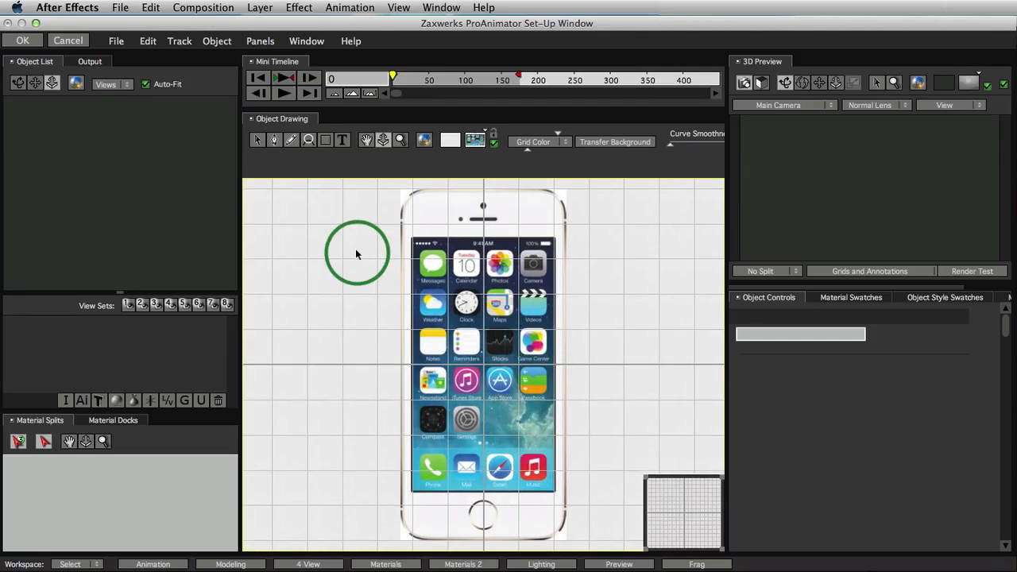
# - Trace the phone body as a rounded rectangle and tune its corner roundness to the outline
pyautogui.click(325, 139)
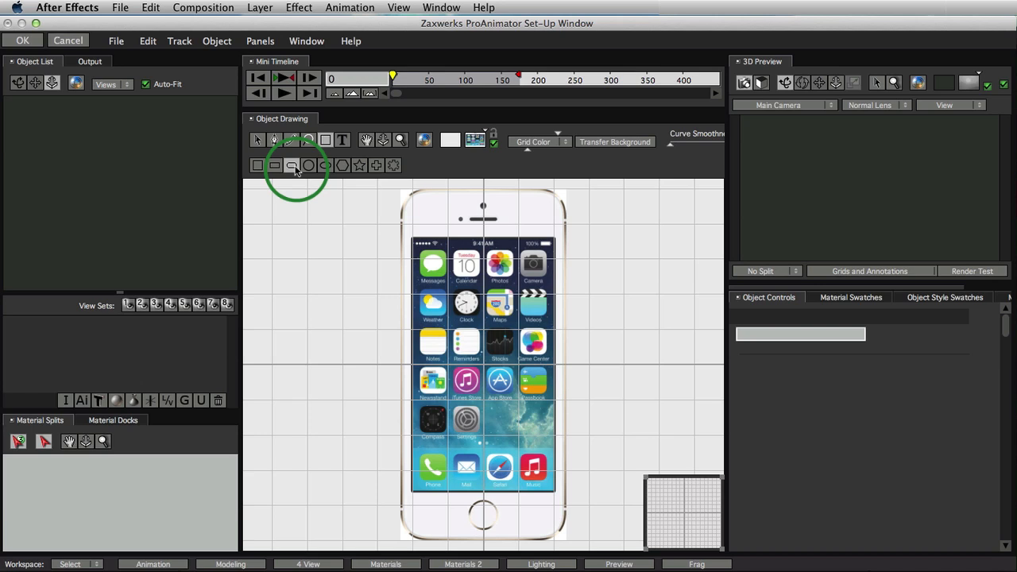
pyautogui.moveTo(400, 194)
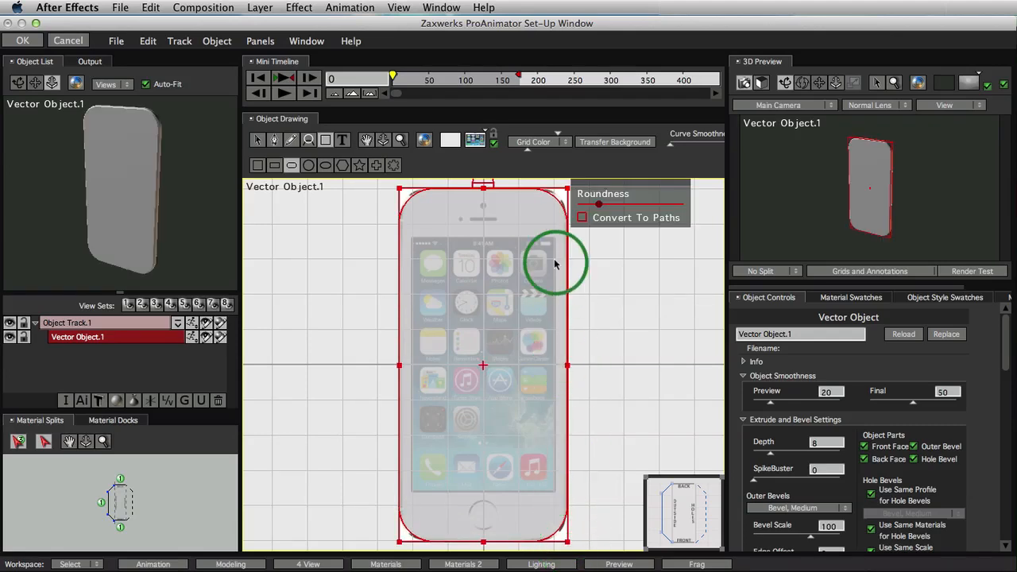
pyautogui.moveTo(601, 206)
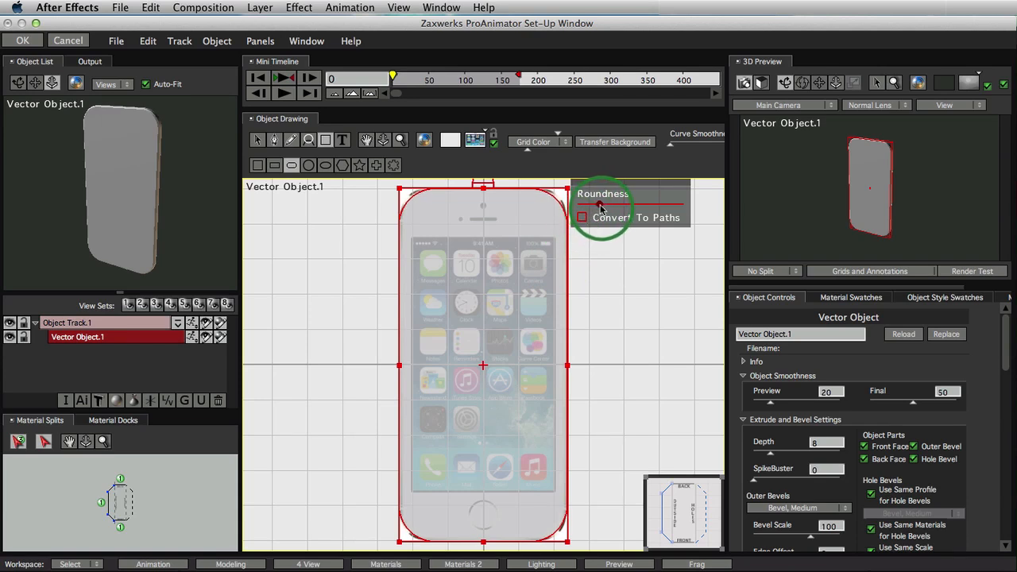
pyautogui.moveTo(602, 205); pyautogui.dragTo(628, 214)
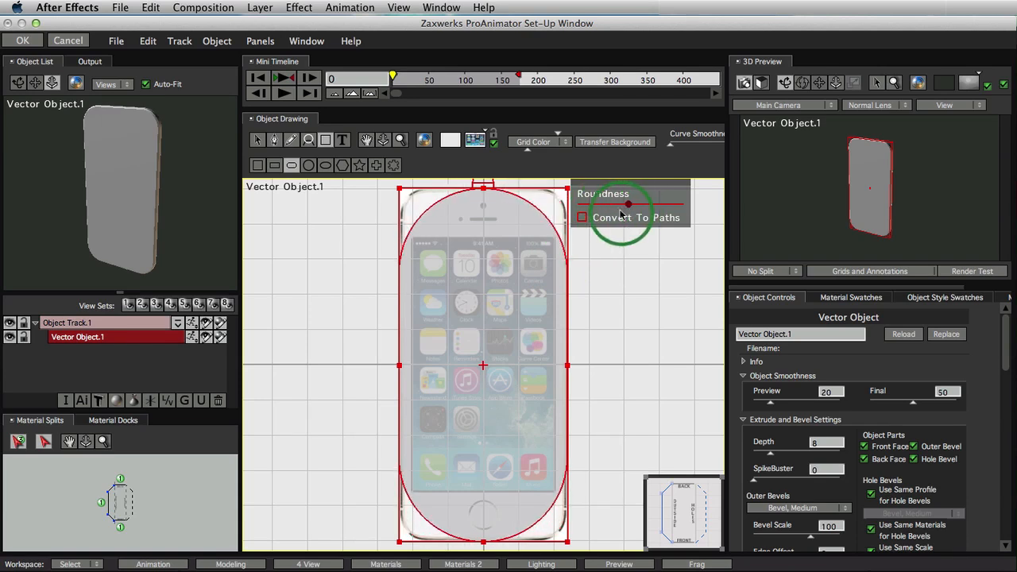
pyautogui.moveTo(629, 205); pyautogui.dragTo(594, 205)
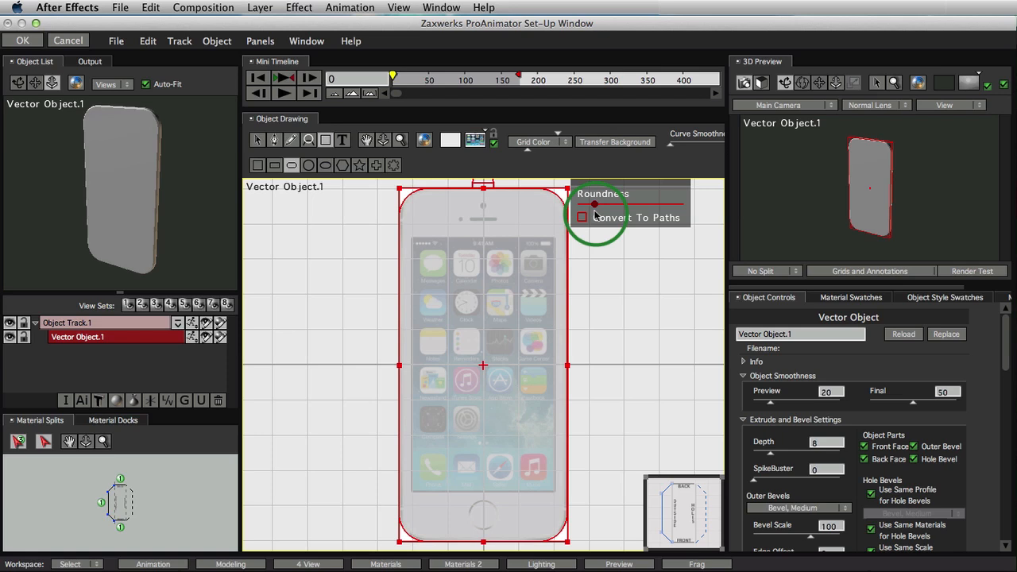
pyautogui.moveTo(898, 178)
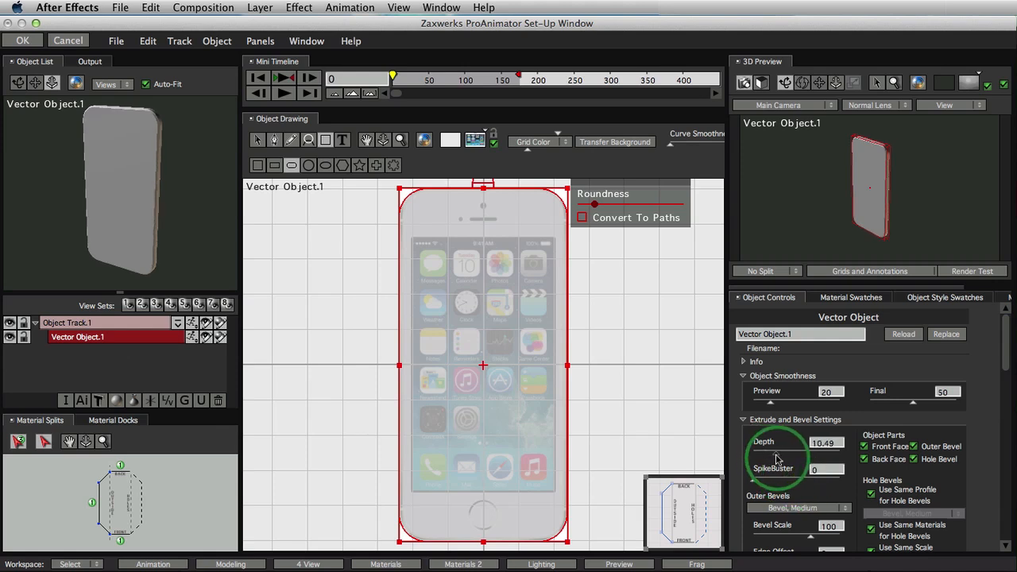
# - Extrude the body to depth 11.15 and give its edges a small outer bevel
pyautogui.moveTo(777, 458); pyautogui.dragTo(782, 453)
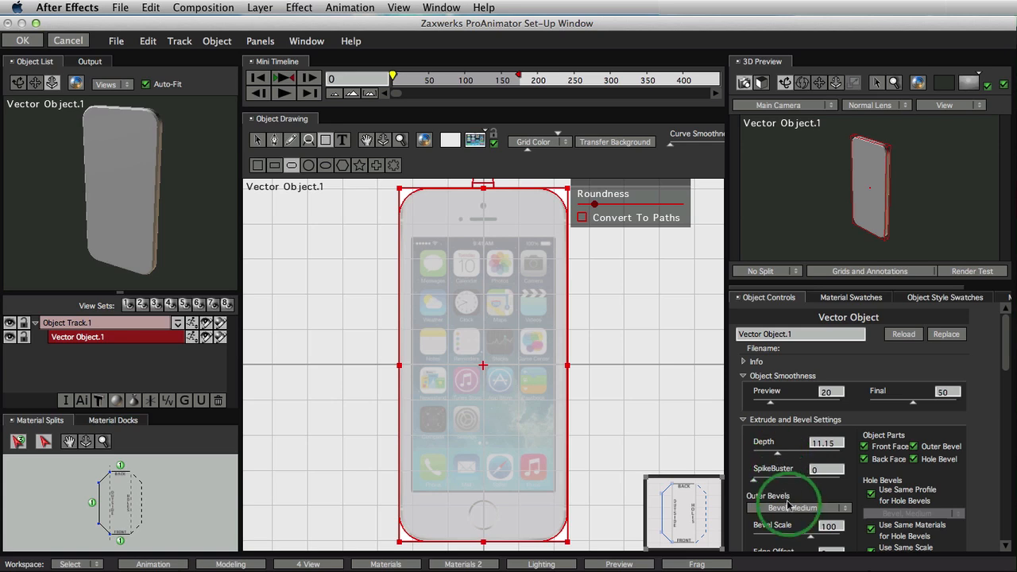
pyautogui.click(791, 509)
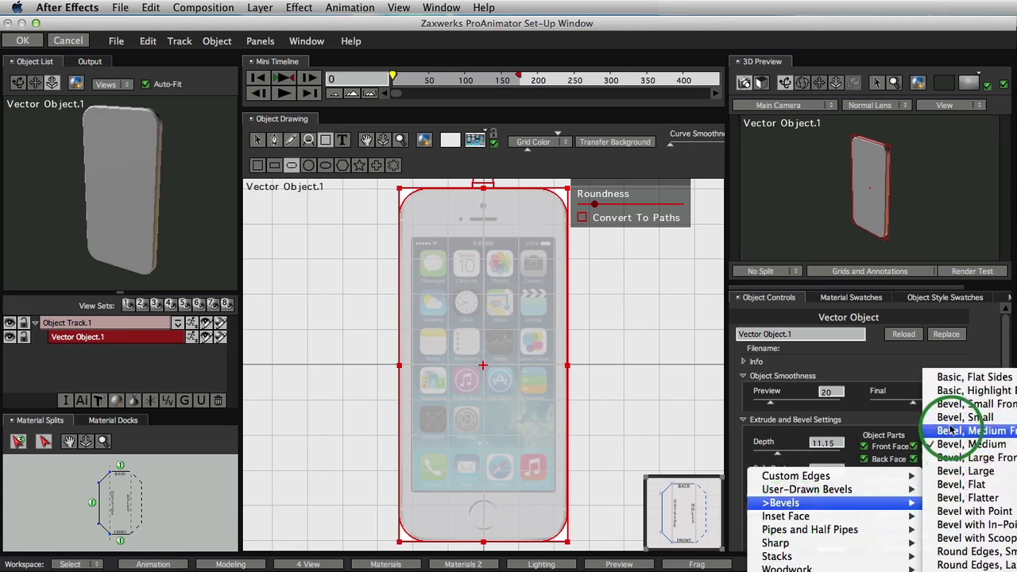
pyautogui.click(963, 416)
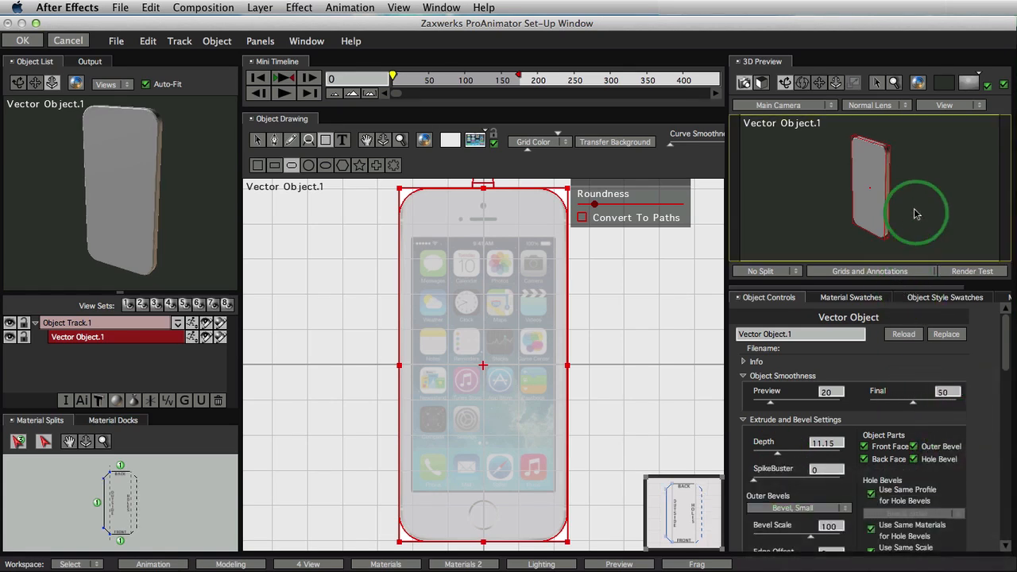
pyautogui.moveTo(918, 214); pyautogui.dragTo(882, 142)
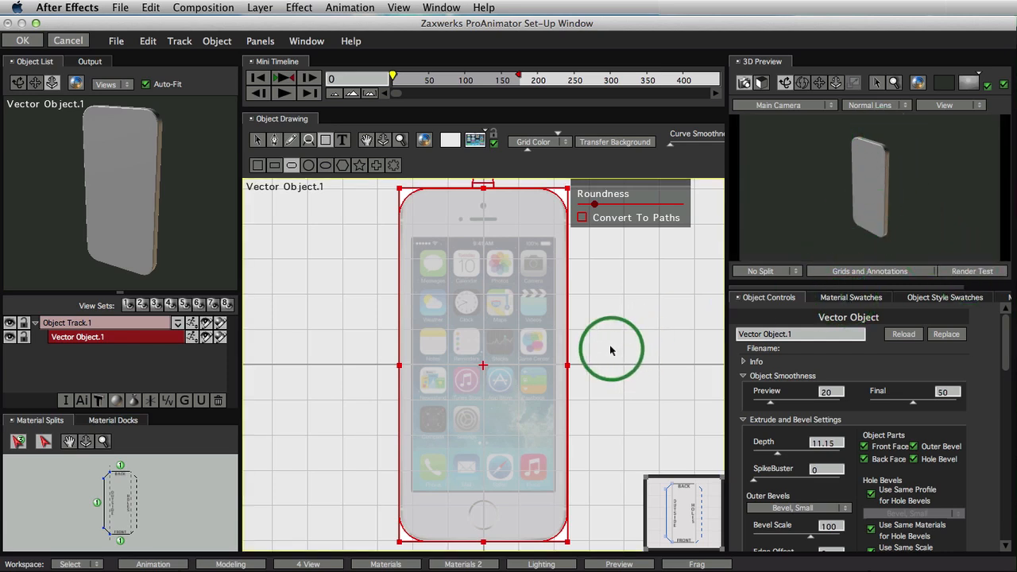
pyautogui.moveTo(473, 141)
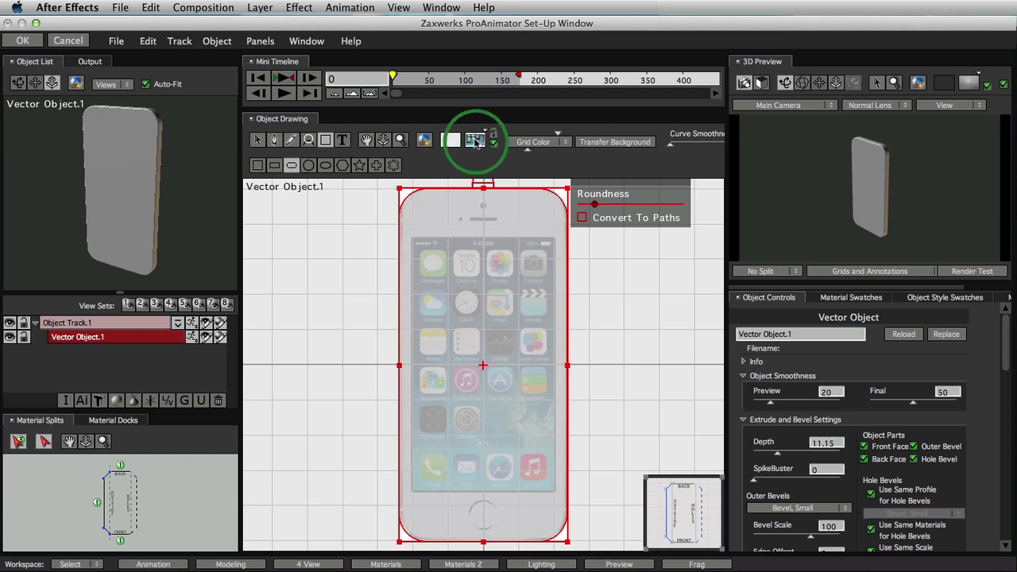
# - Load Side of iPhone 5S.psd as the background and center it in the drawing area
pyautogui.click(475, 140)
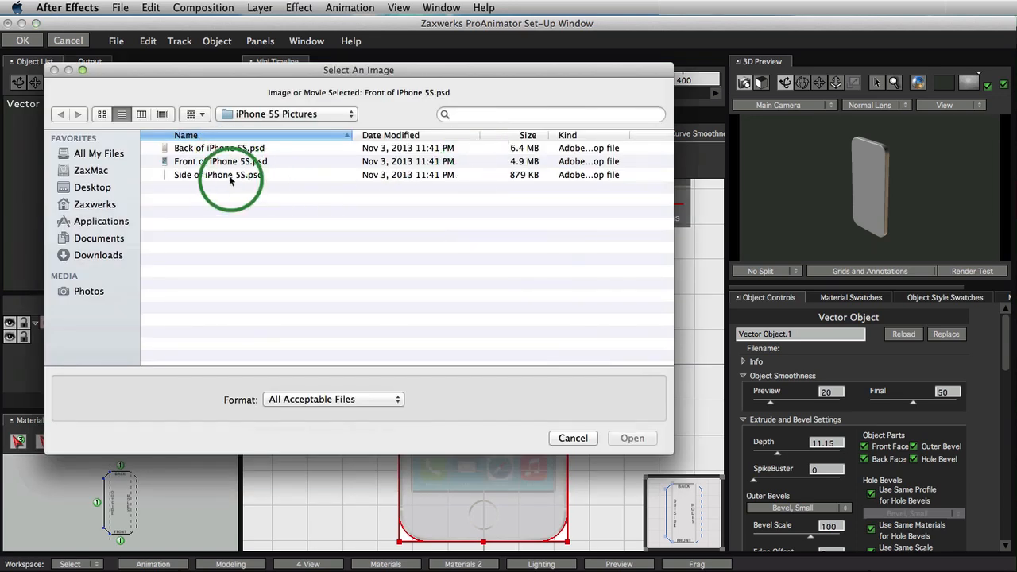
pyautogui.click(632, 439)
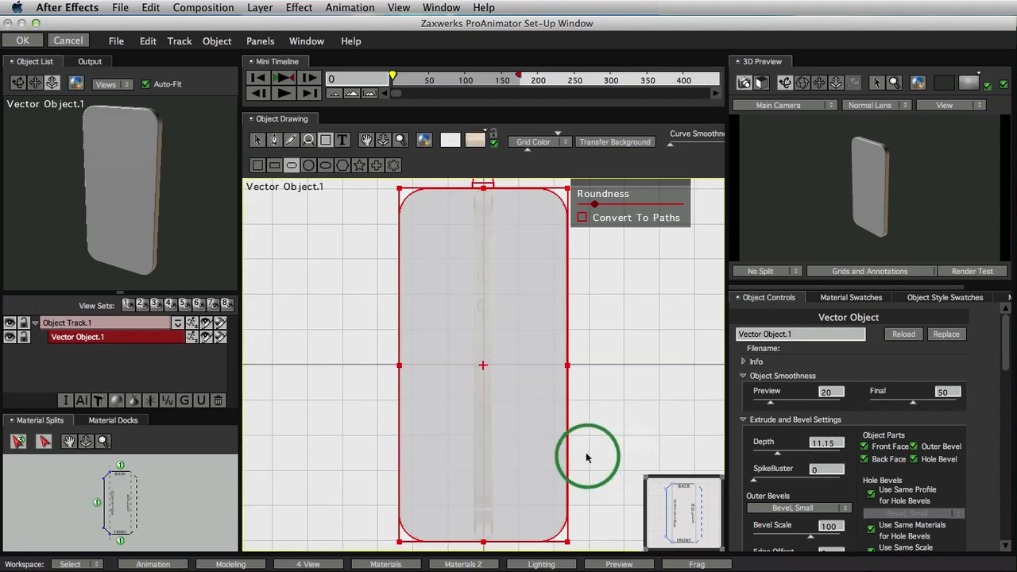
pyautogui.moveTo(479, 255)
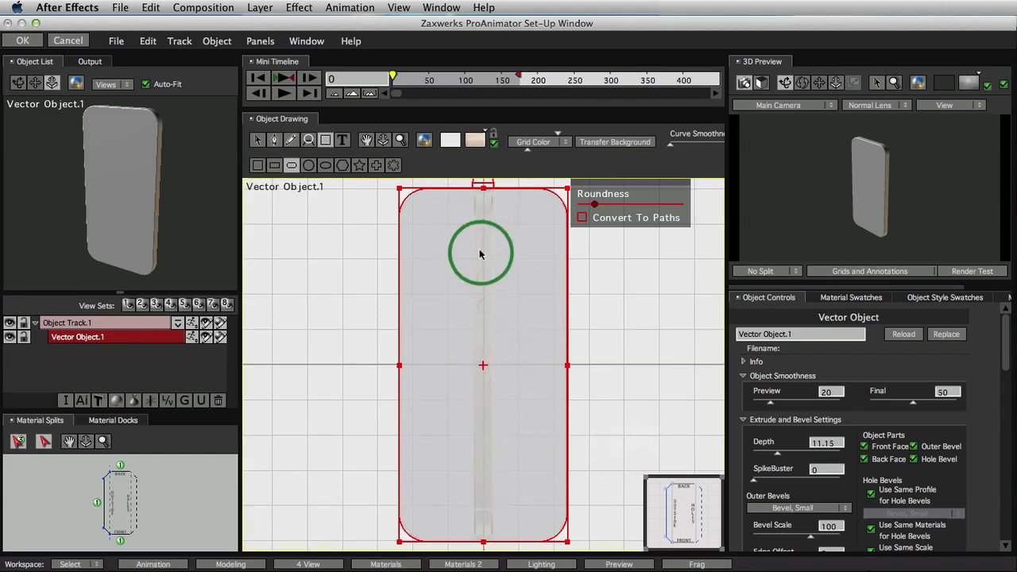
pyautogui.moveTo(480, 253); pyautogui.dragTo(501, 383)
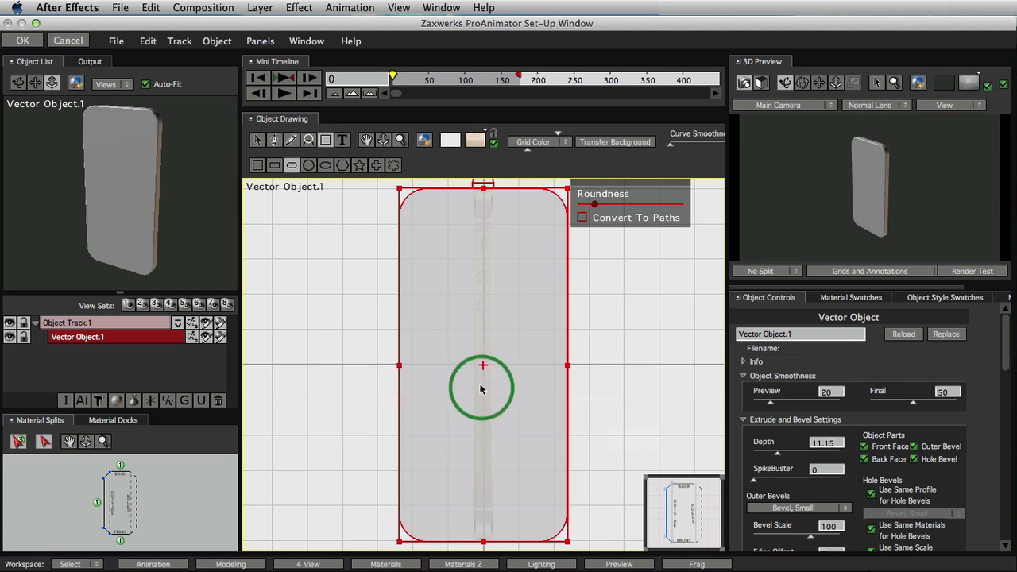
pyautogui.moveTo(483, 388); pyautogui.dragTo(476, 459)
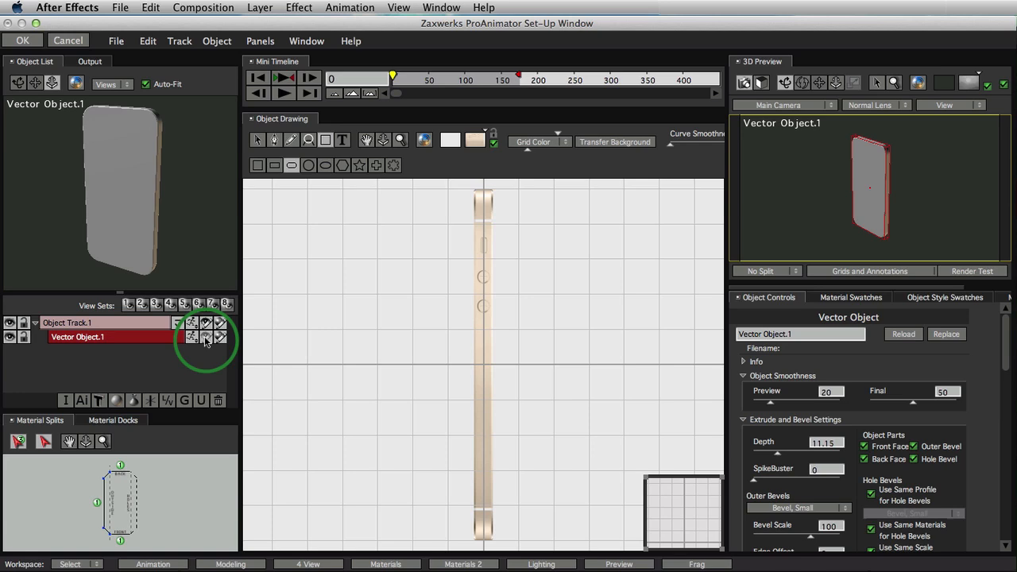
pyautogui.moveTo(9, 337)
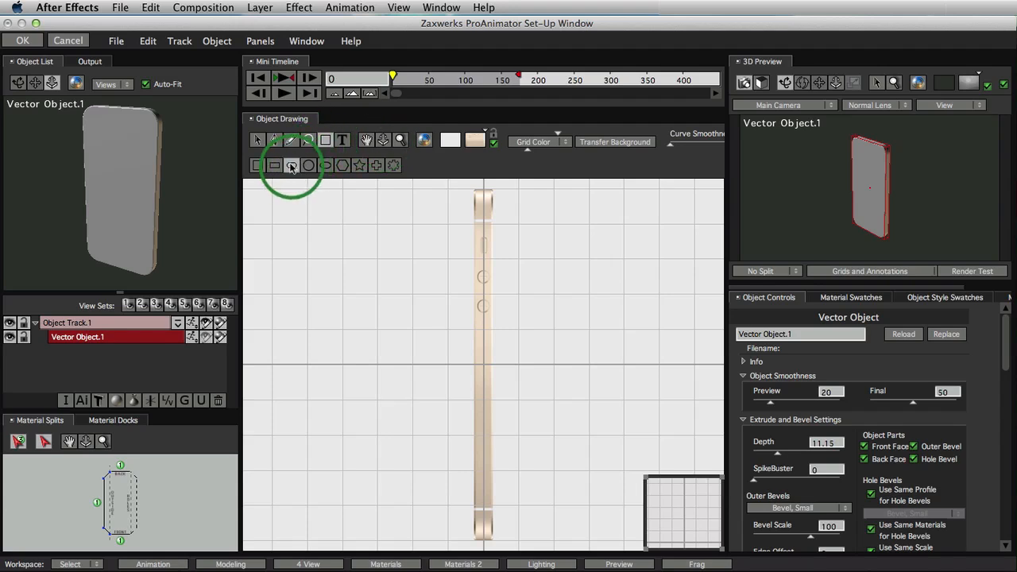
pyautogui.moveTo(388, 162)
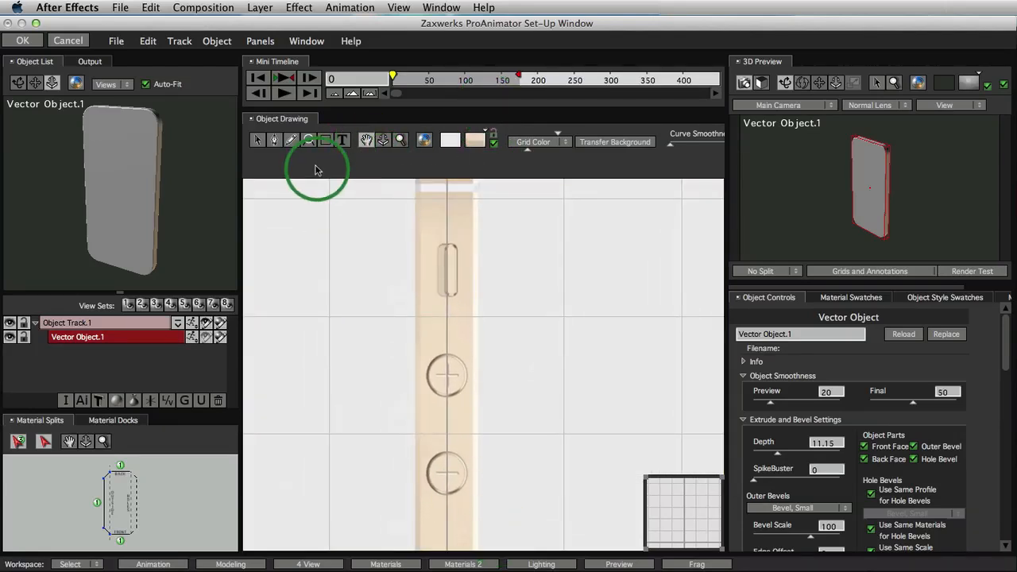
# - Trace the mute slot and two volume buttons as Vector Objects 2–4 and select them together
pyautogui.click(326, 141)
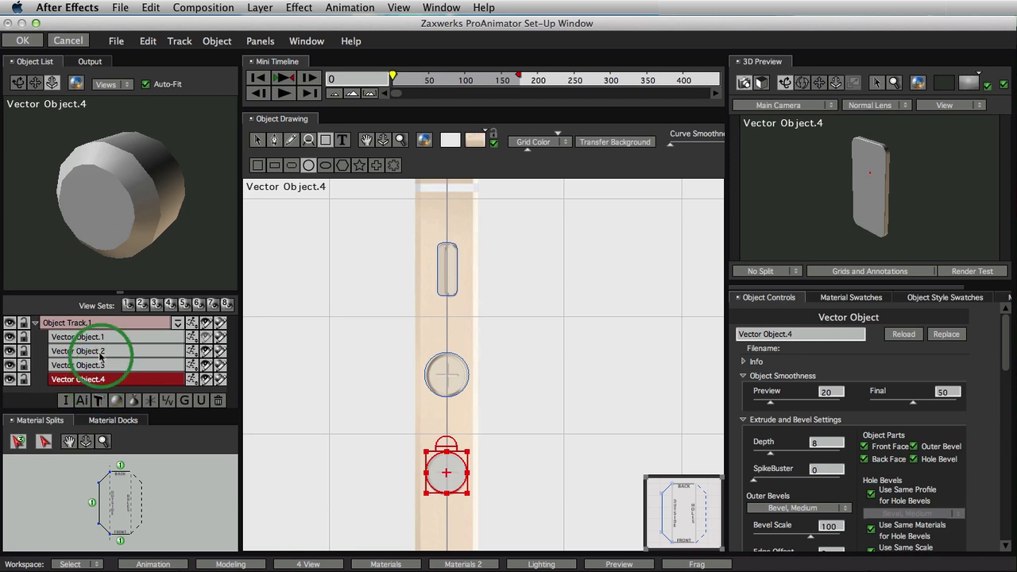
pyautogui.click(76, 352)
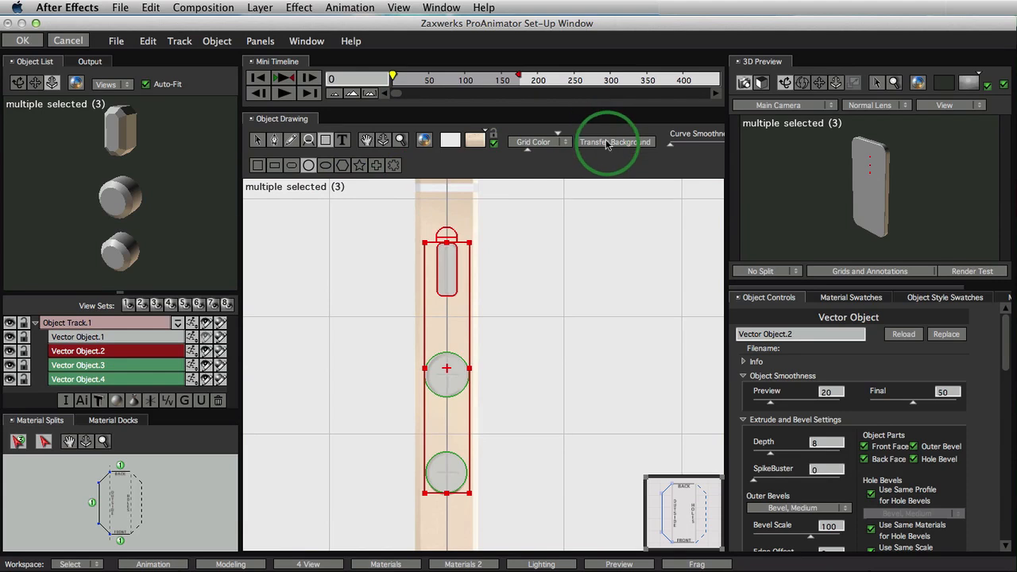
pyautogui.moveTo(509, 314)
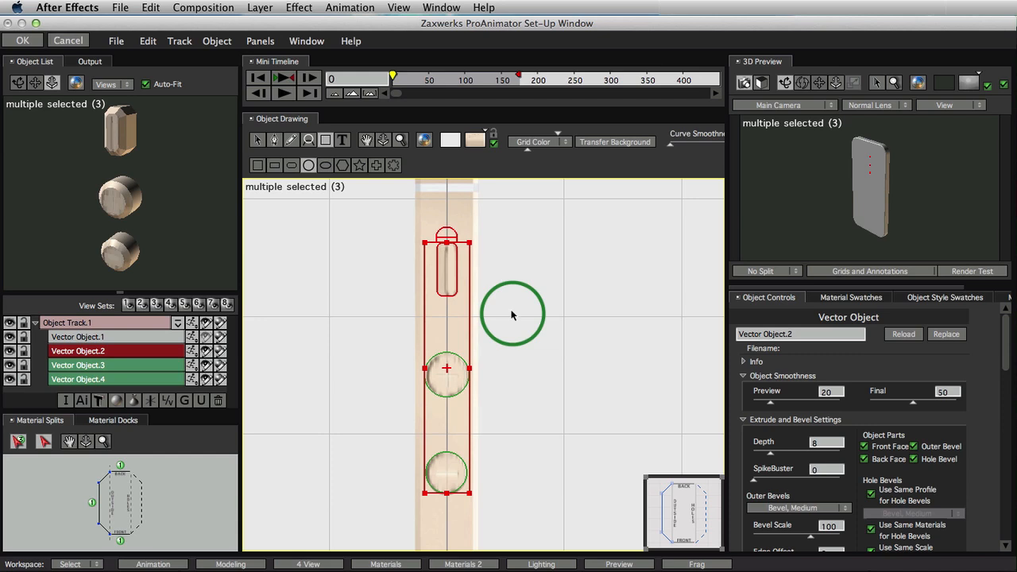
pyautogui.moveTo(254, 219)
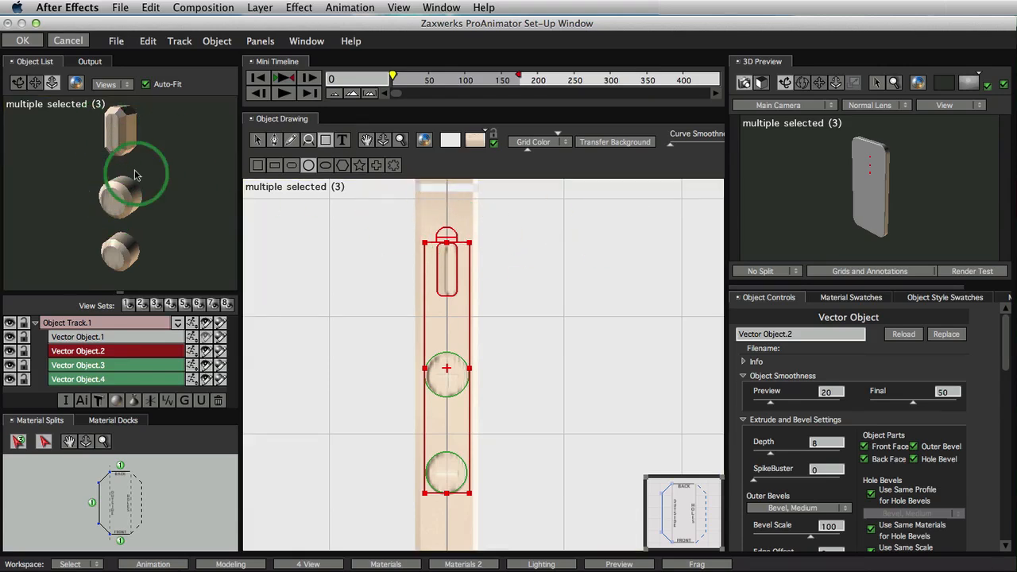
pyautogui.moveTo(778, 214)
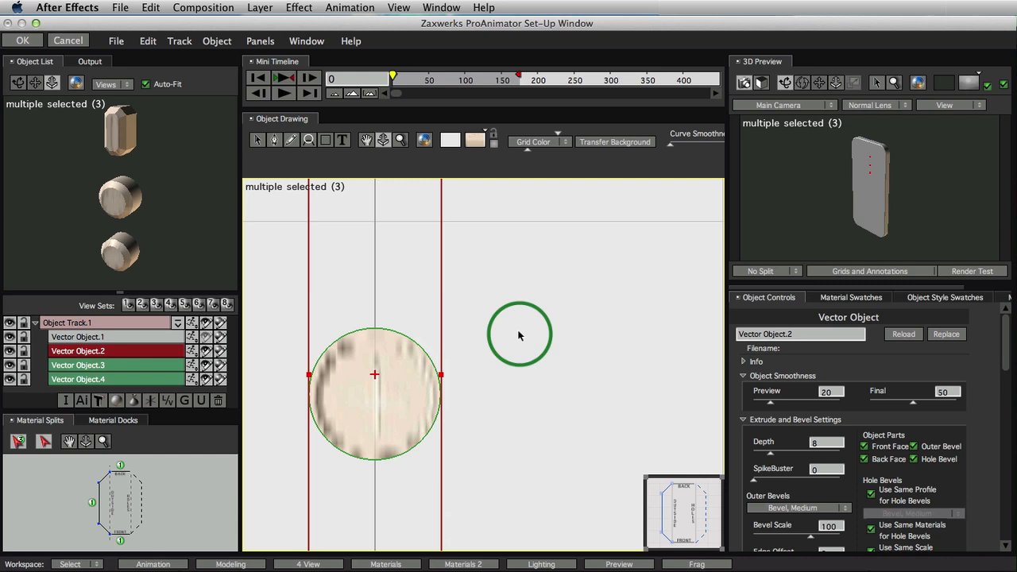
pyautogui.moveTo(565, 194)
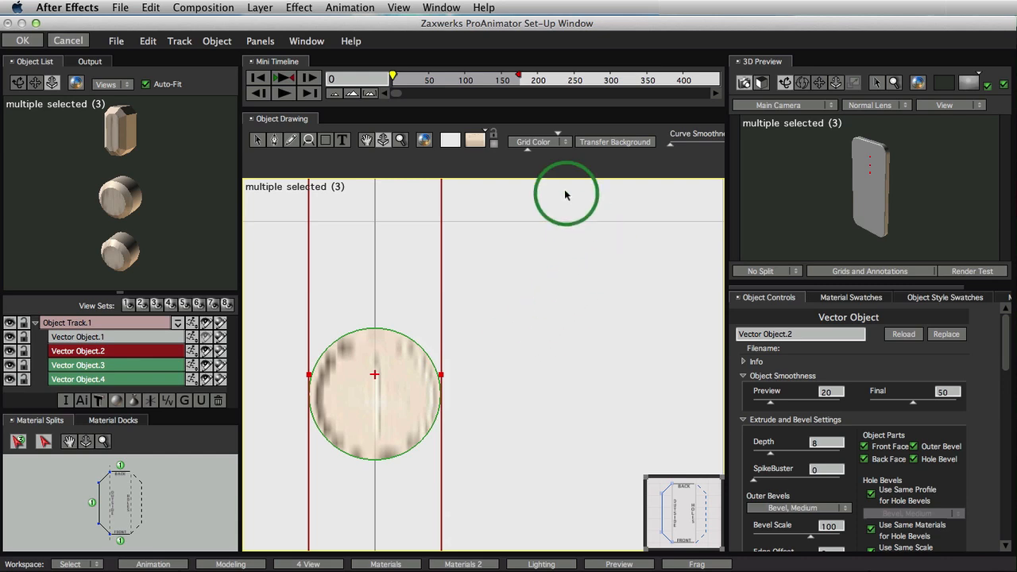
pyautogui.moveTo(966, 108)
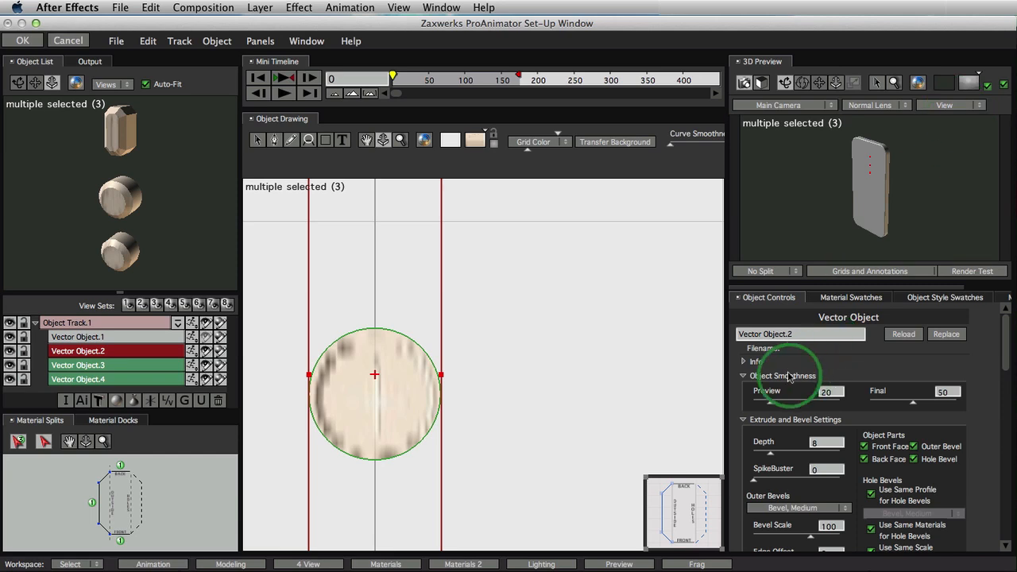
# - Set the buttons' Rotation Y to 90 and Position X to 46, checking from the side view
pyautogui.click(743, 363)
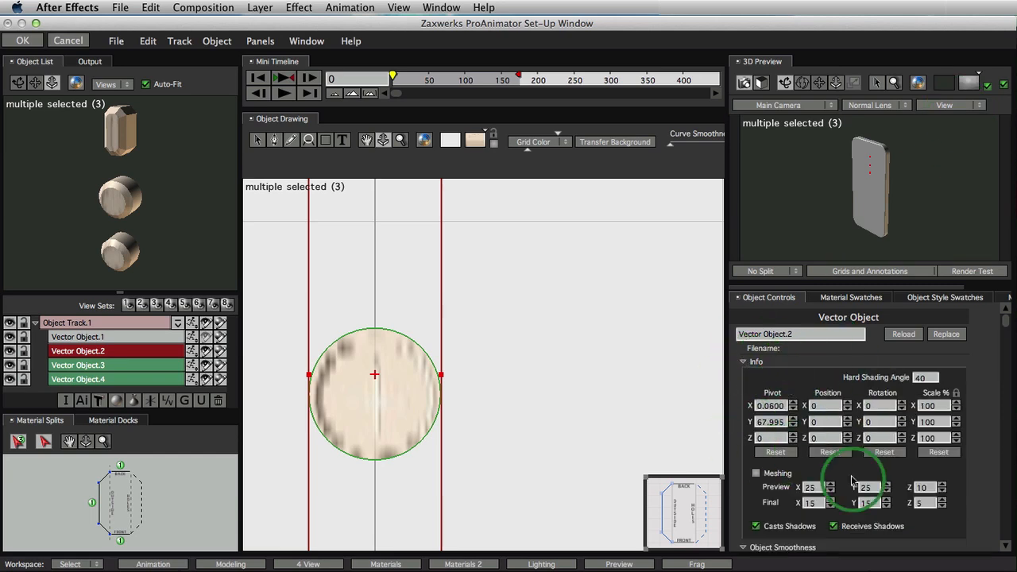
pyautogui.click(946, 105)
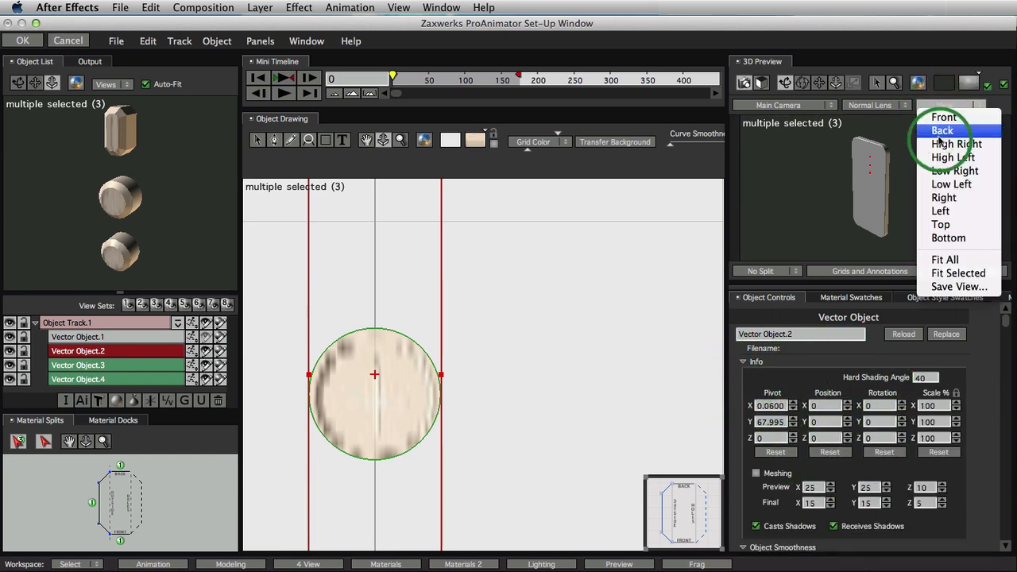
pyautogui.click(942, 130)
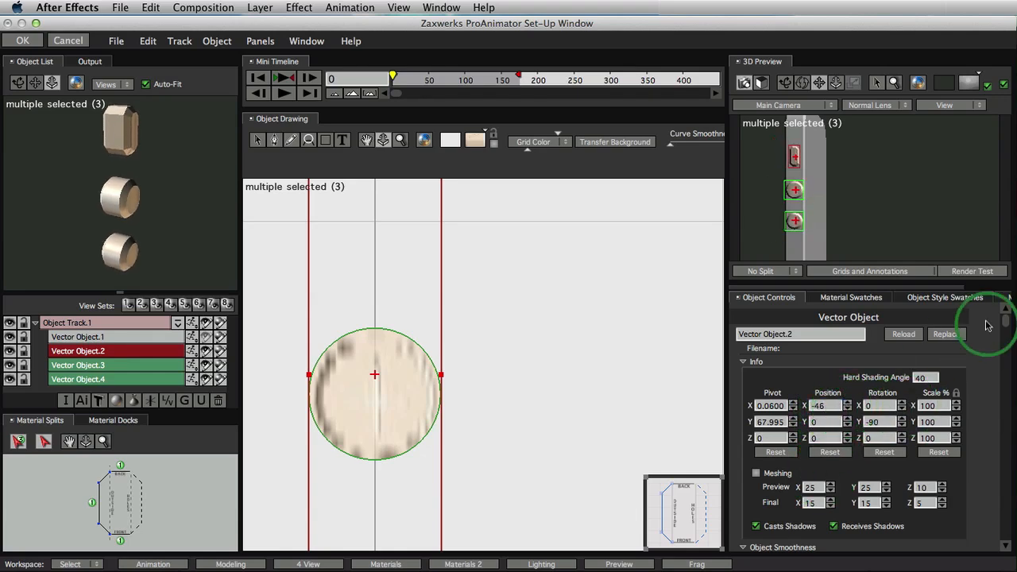
# - Reduce the three button shapes' Bevel Scale from 100 to 20
pyautogui.scroll(-3)
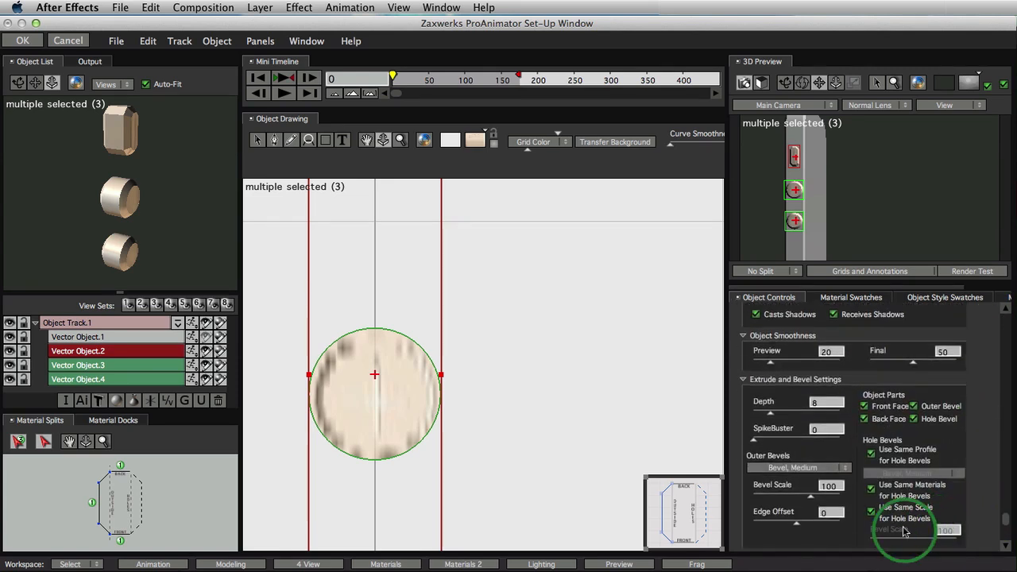
pyautogui.moveTo(810, 499)
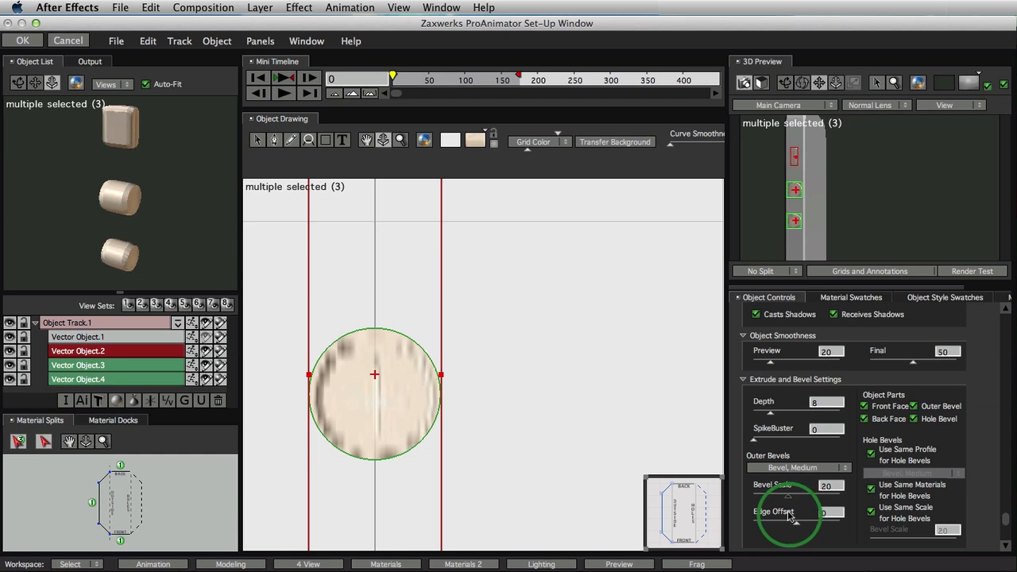
pyautogui.moveTo(833, 86)
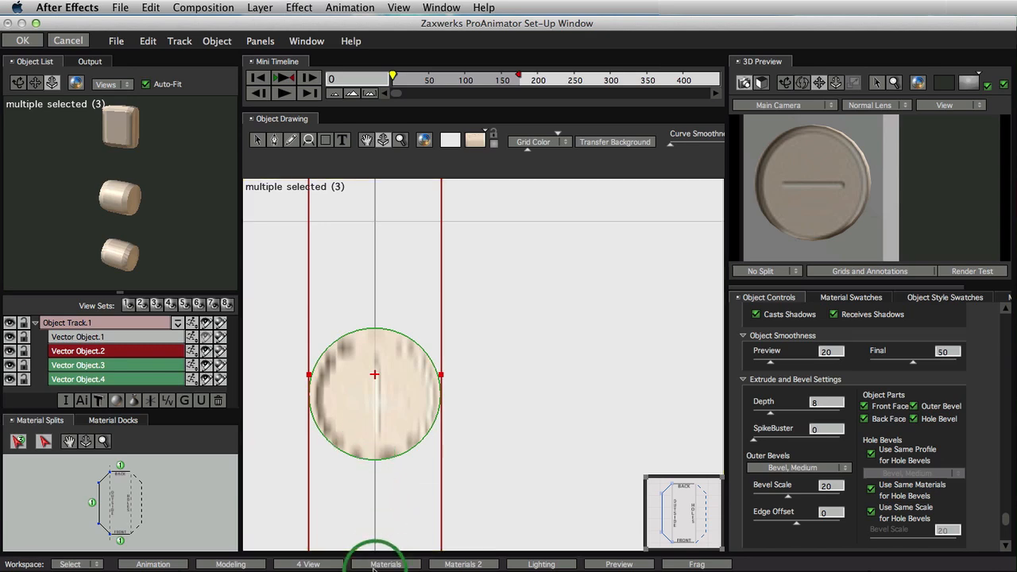
# - In the Materials layout, load Front of iPhone 5S.psd into the material's Color channel
pyautogui.click(384, 564)
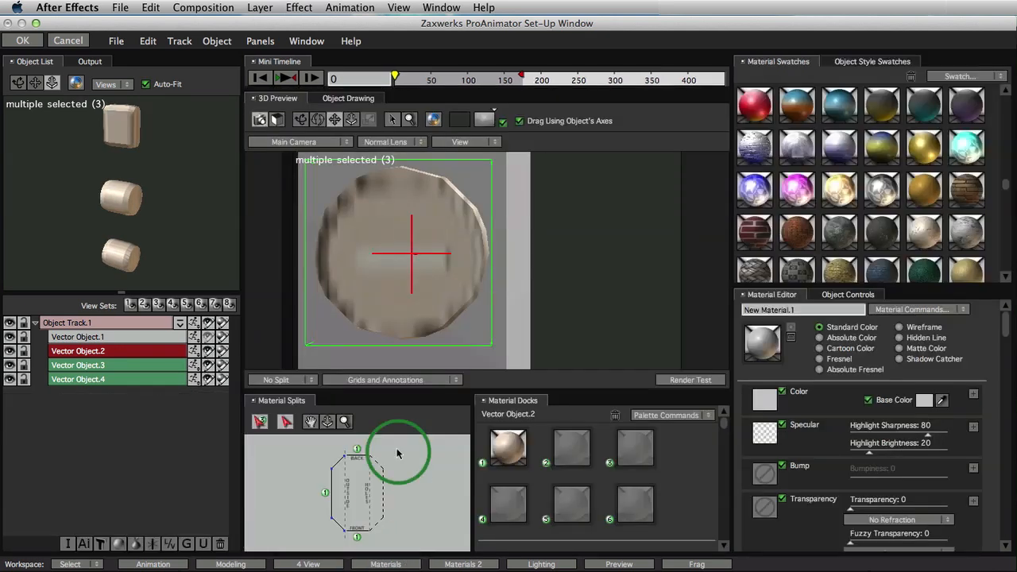
pyautogui.click(467, 142)
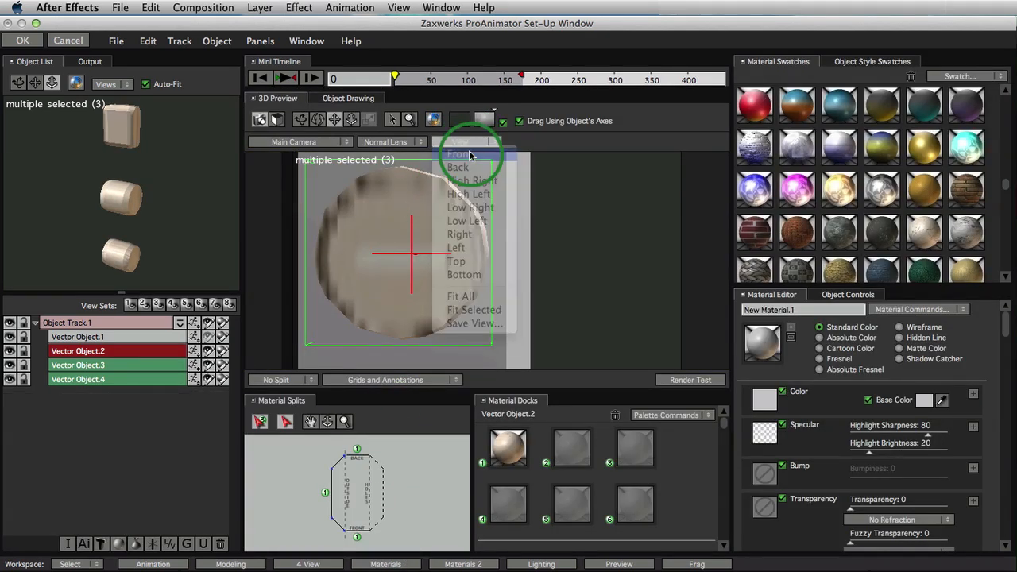
pyautogui.click(457, 167)
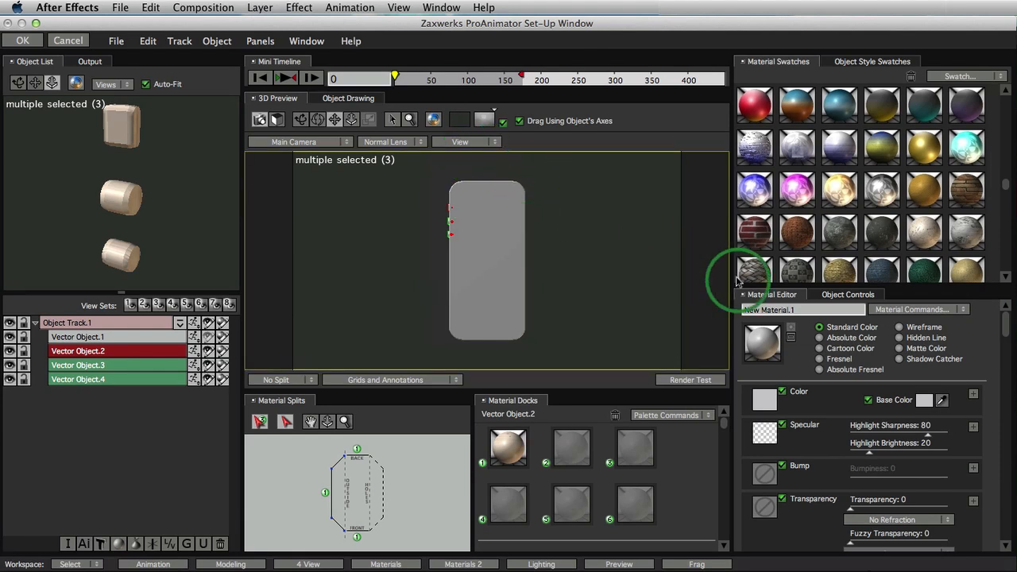
pyautogui.moveTo(762, 403)
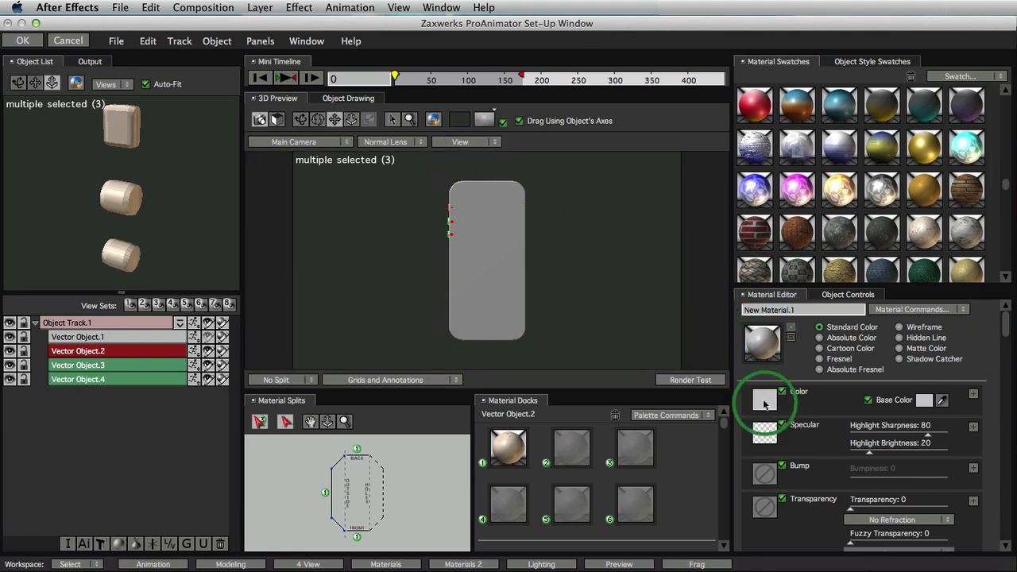
pyautogui.click(764, 400)
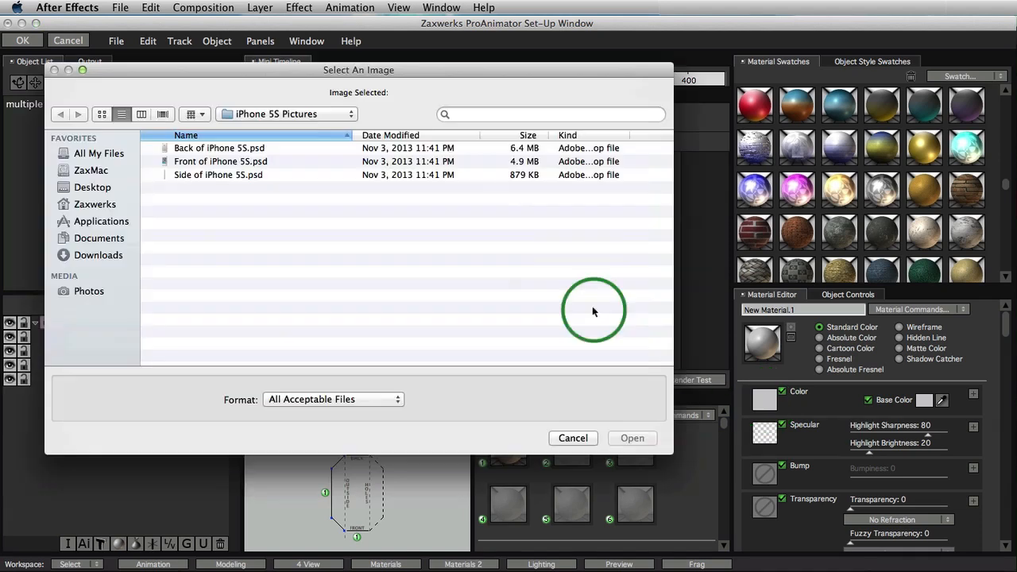
pyautogui.moveTo(308, 231)
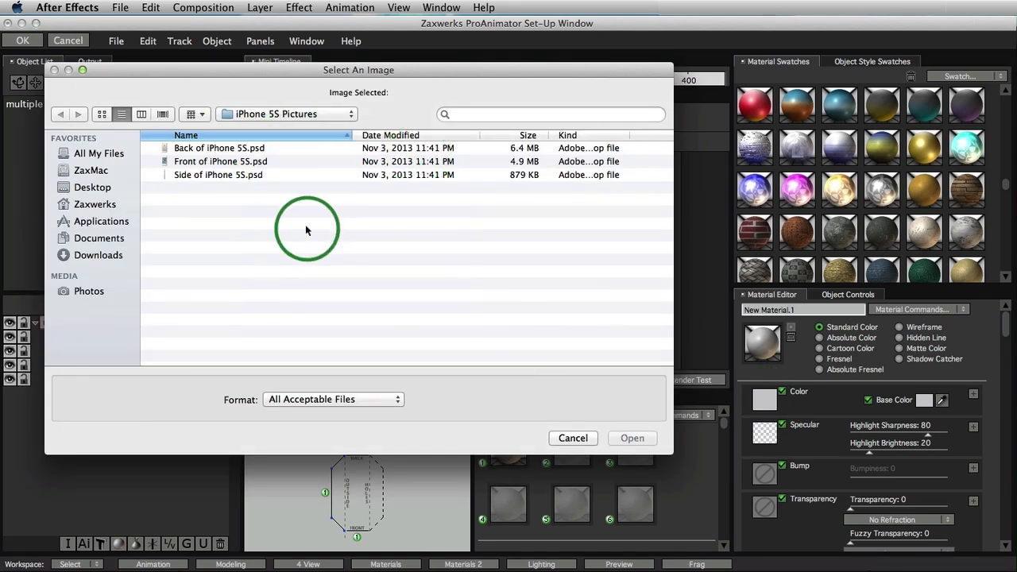
pyautogui.click(220, 162)
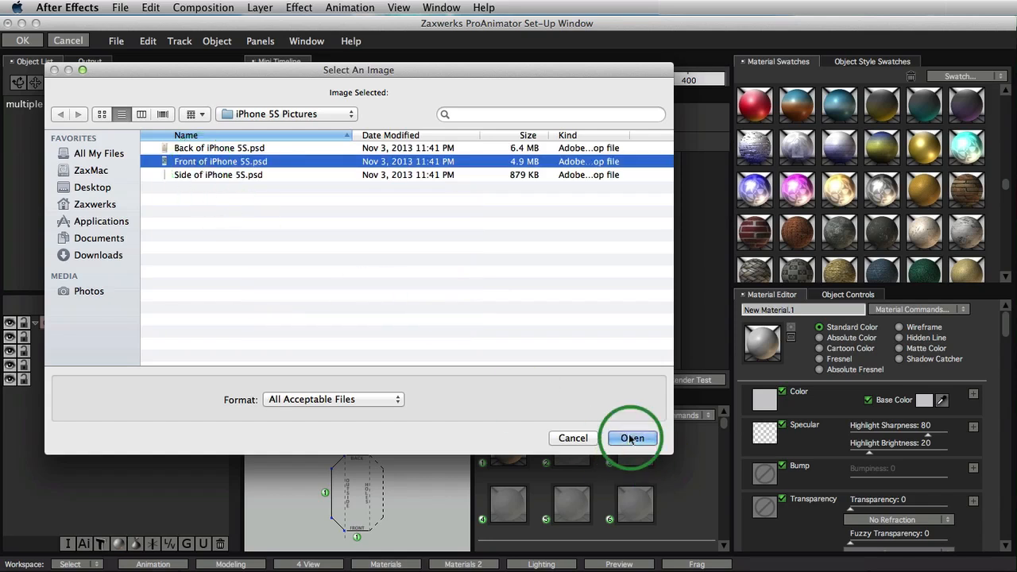
pyautogui.click(632, 438)
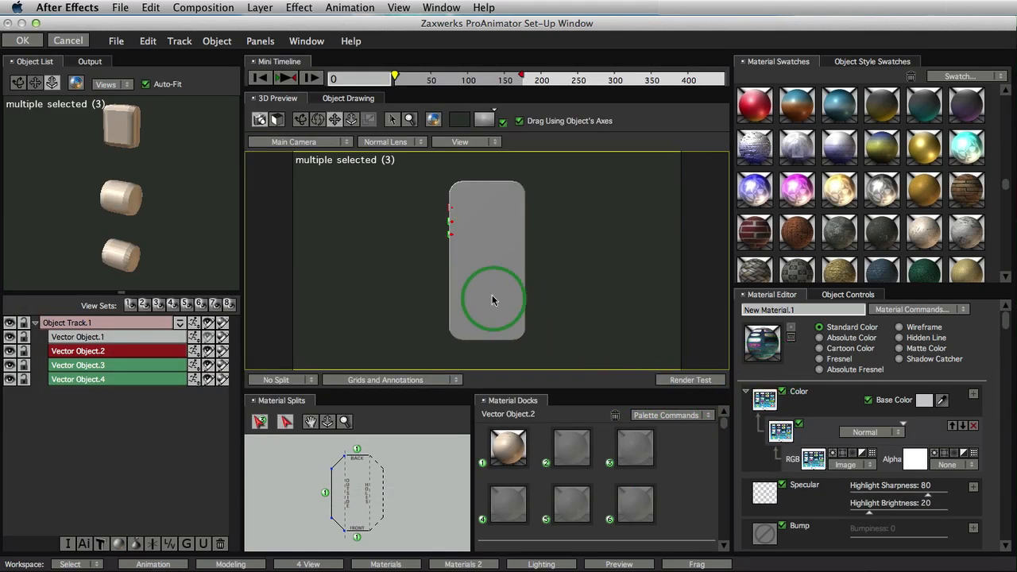
# - Select the phone body and assign the front-image material to its first slot
pyautogui.click(76, 336)
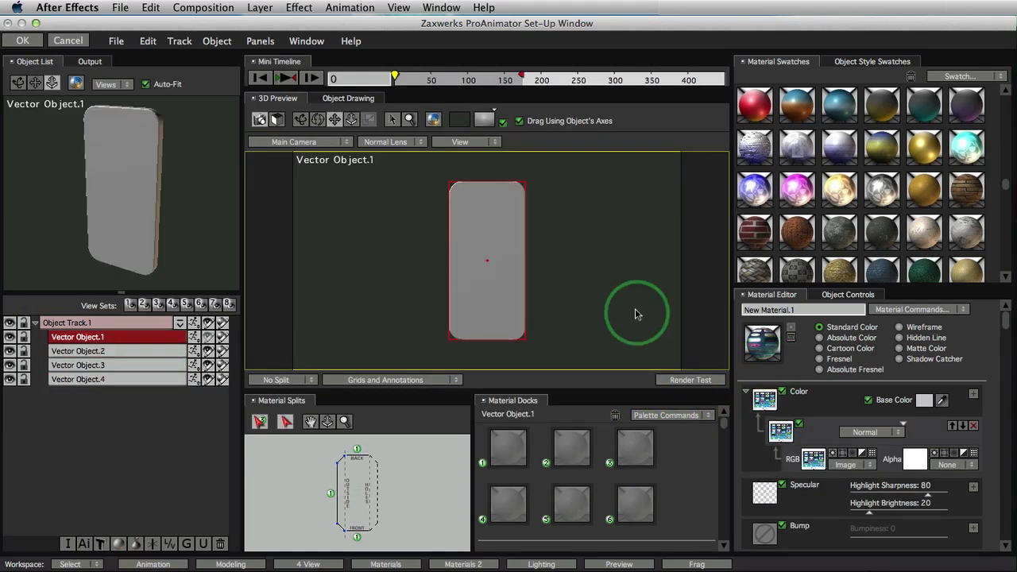
pyautogui.click(509, 459)
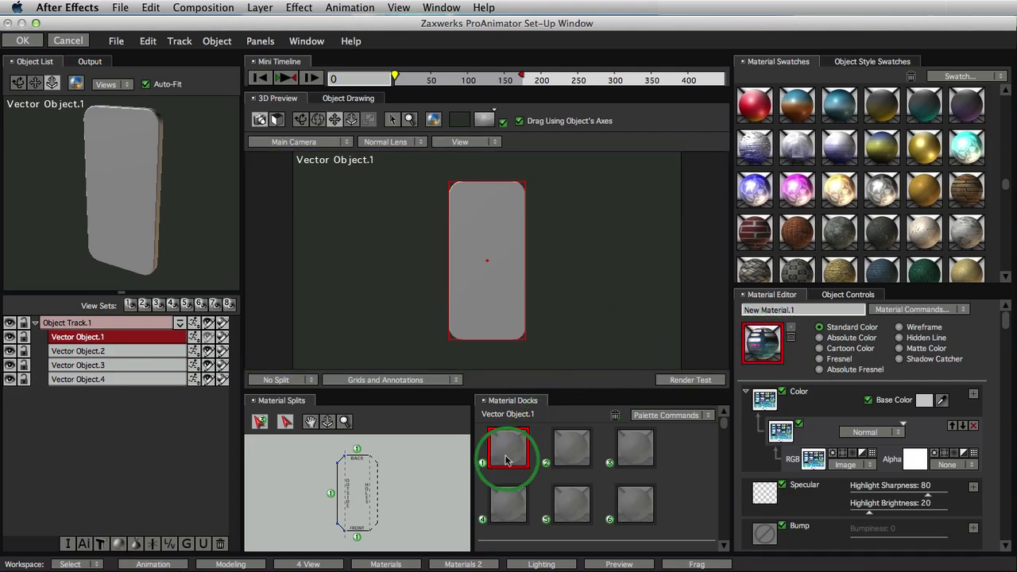
pyautogui.click(508, 459)
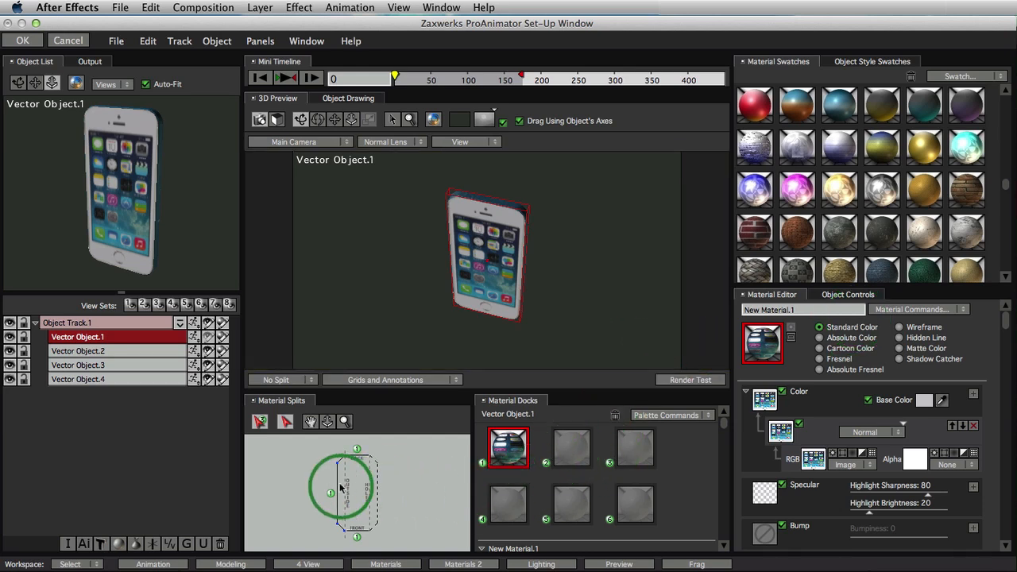
# - Create a new material in the second slot and turn the phone to see its side
pyautogui.moveTo(342, 489); pyautogui.dragTo(356, 454)
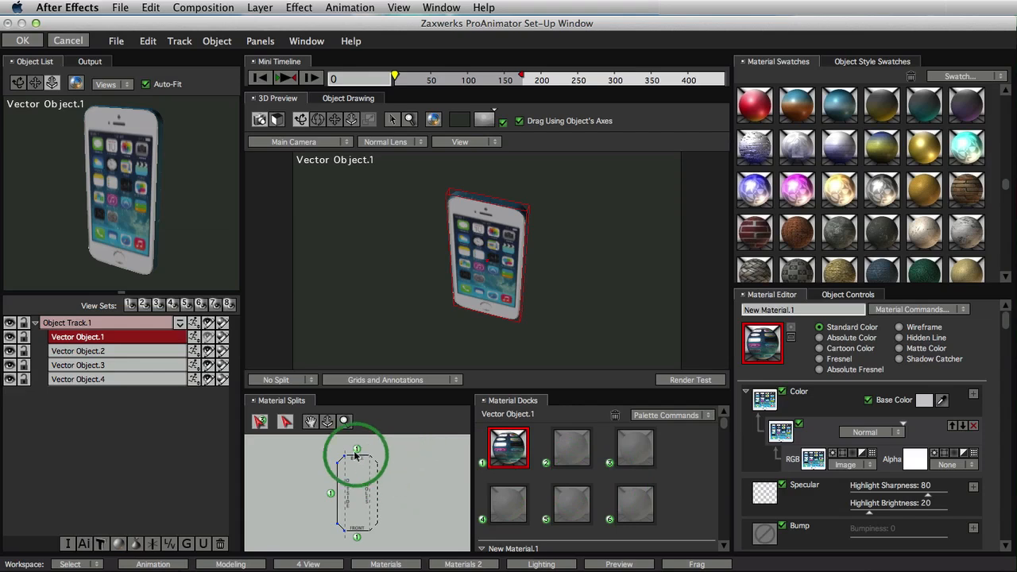
pyautogui.click(918, 308)
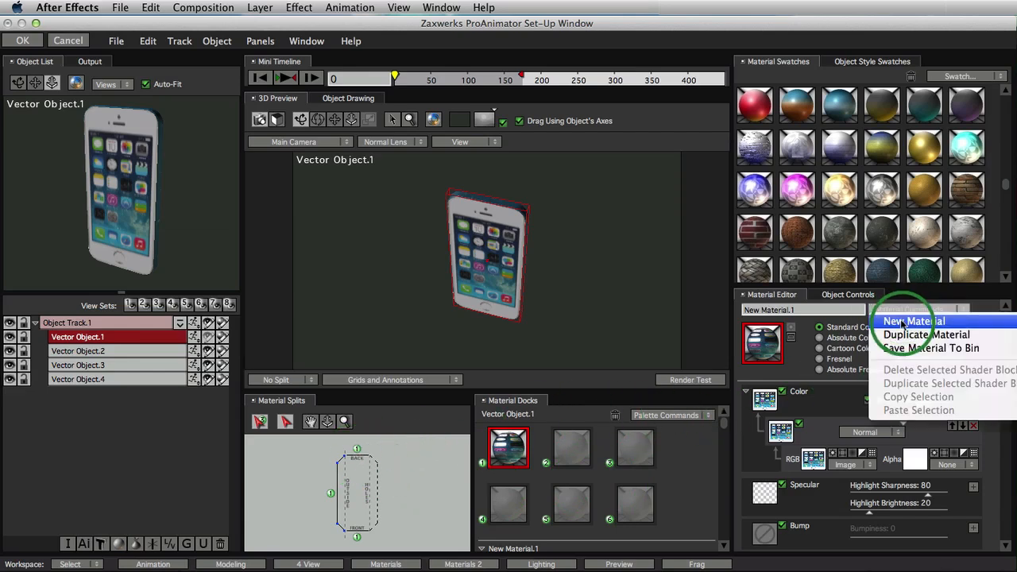
pyautogui.click(913, 321)
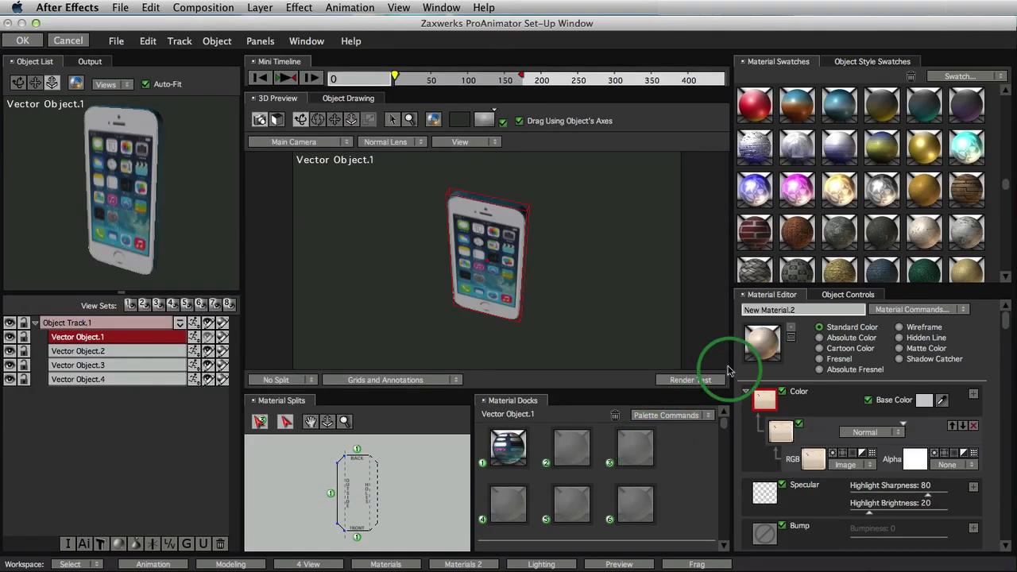
pyautogui.click(572, 448)
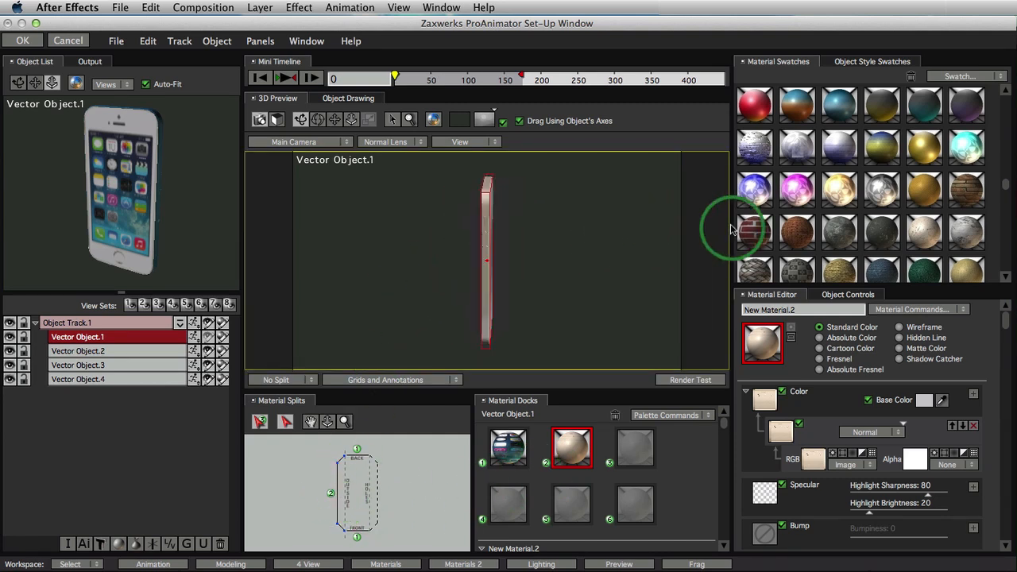
pyautogui.moveTo(731, 230); pyautogui.dragTo(627, 214)
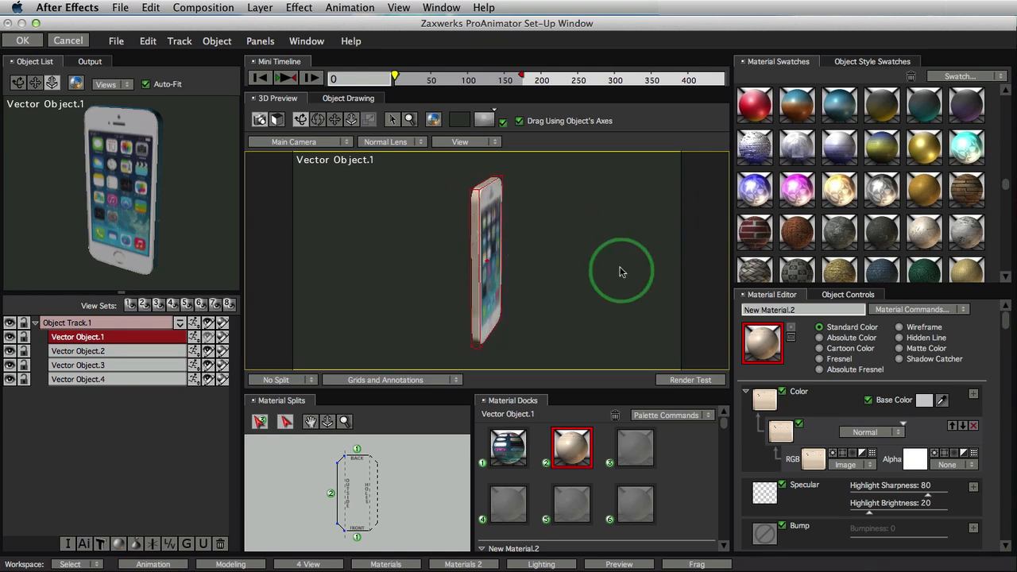
# - Create a third material textured with Side of iPhone 5S.psd and apply it to the phone's edge
pyautogui.click(918, 309)
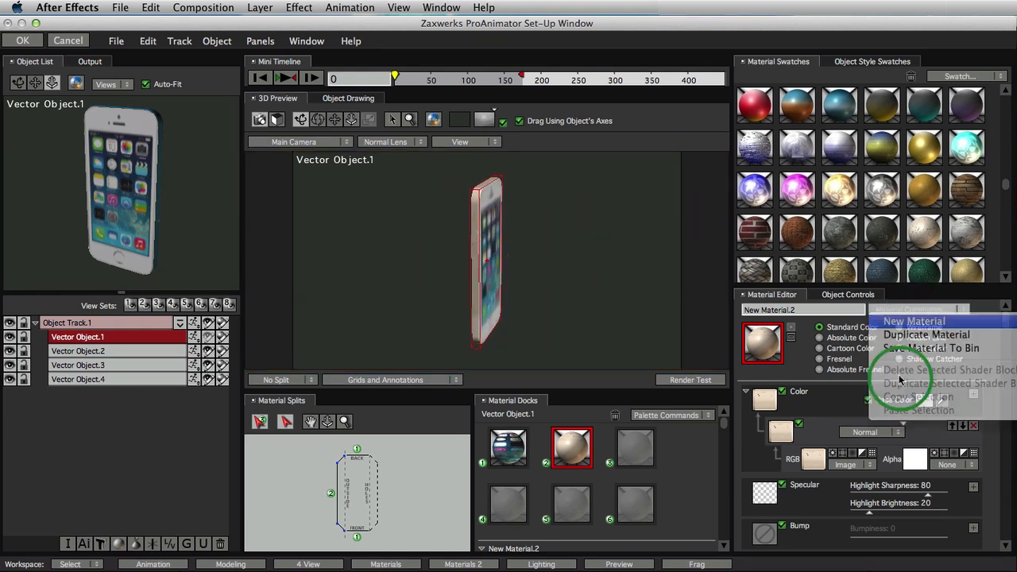
pyautogui.click(914, 321)
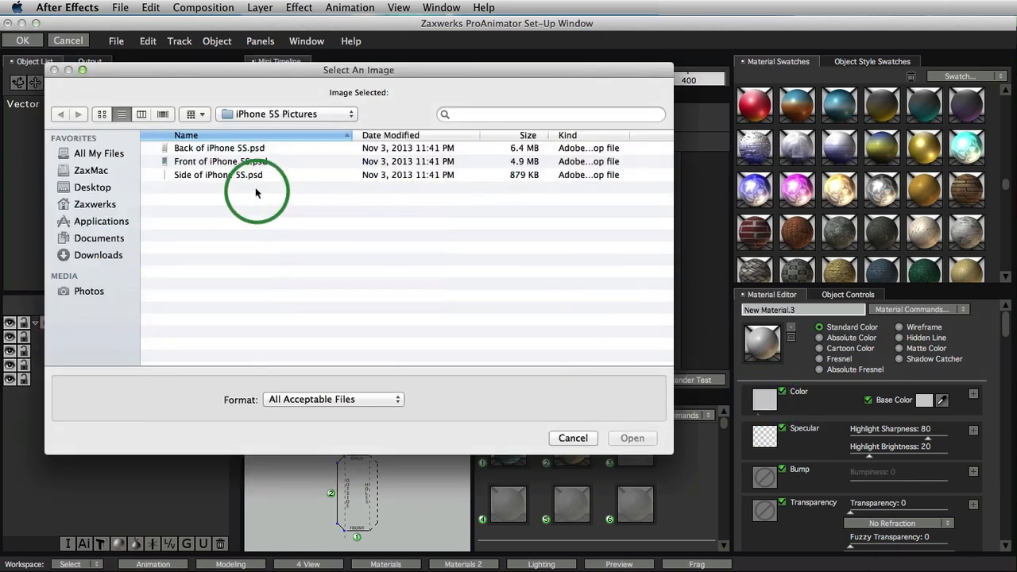
pyautogui.click(632, 438)
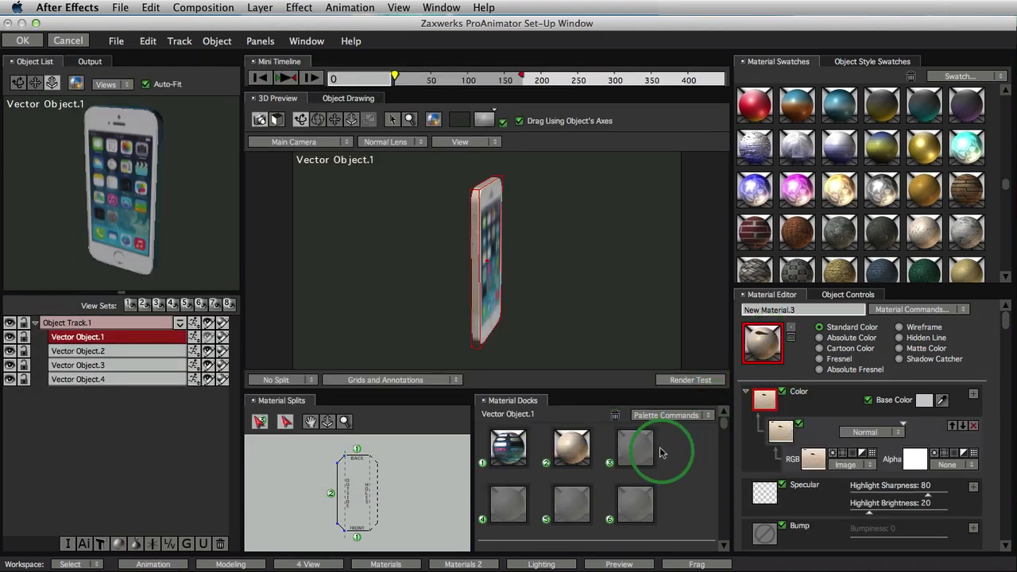
pyautogui.click(635, 448)
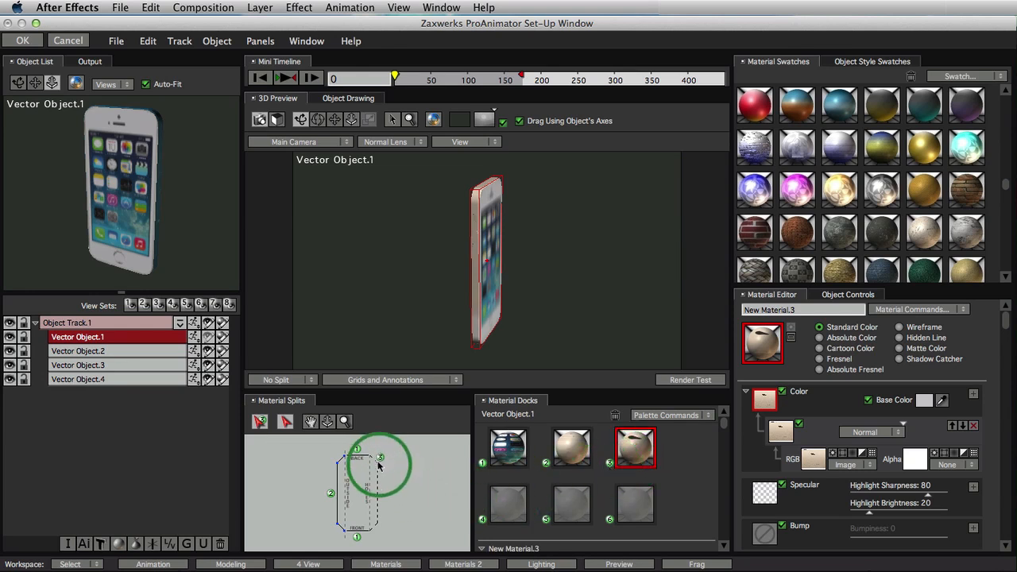
pyautogui.moveTo(380, 464); pyautogui.dragTo(427, 239)
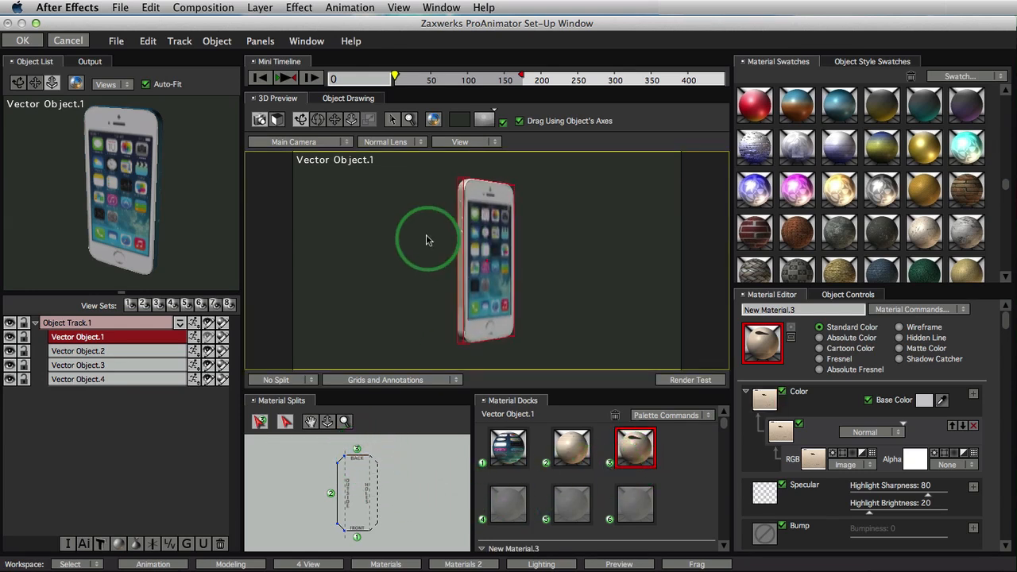
# - Orbit the textured phone to inspect its front and sides in Object Drawing
pyautogui.moveTo(428, 240); pyautogui.dragTo(696, 340)
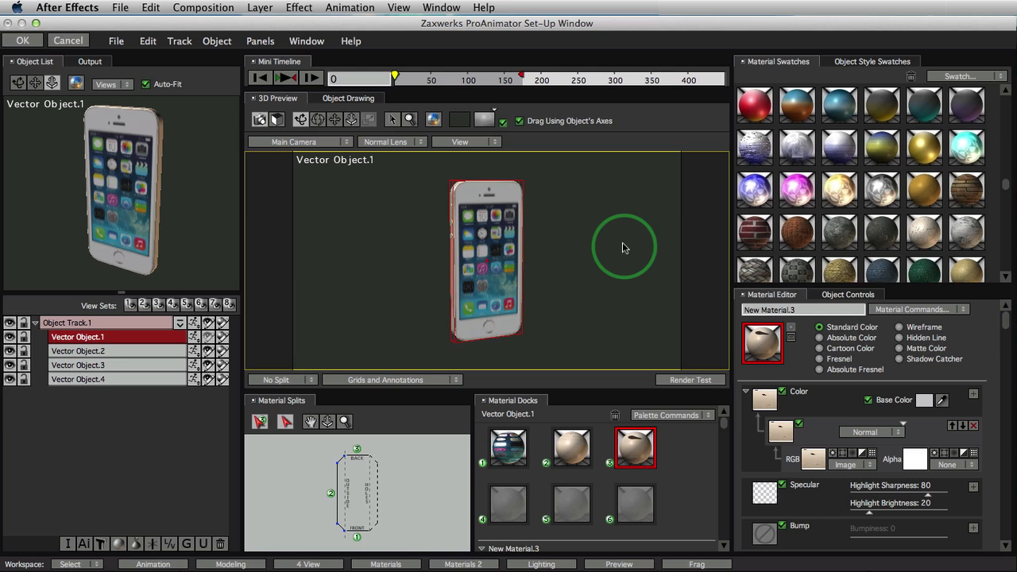
pyautogui.moveTo(601, 242)
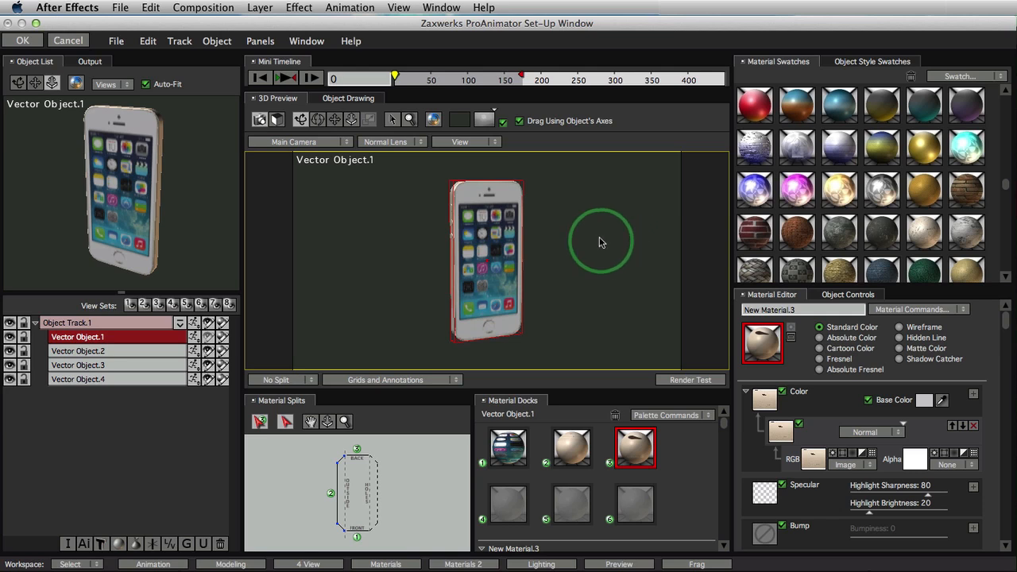
pyautogui.moveTo(575, 239)
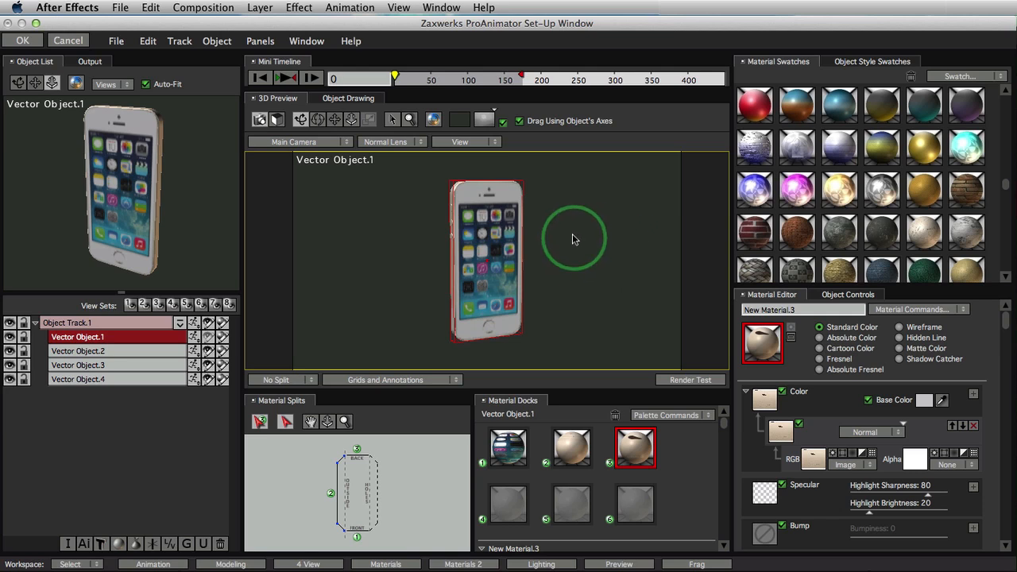
pyautogui.moveTo(576, 238); pyautogui.dragTo(544, 245)
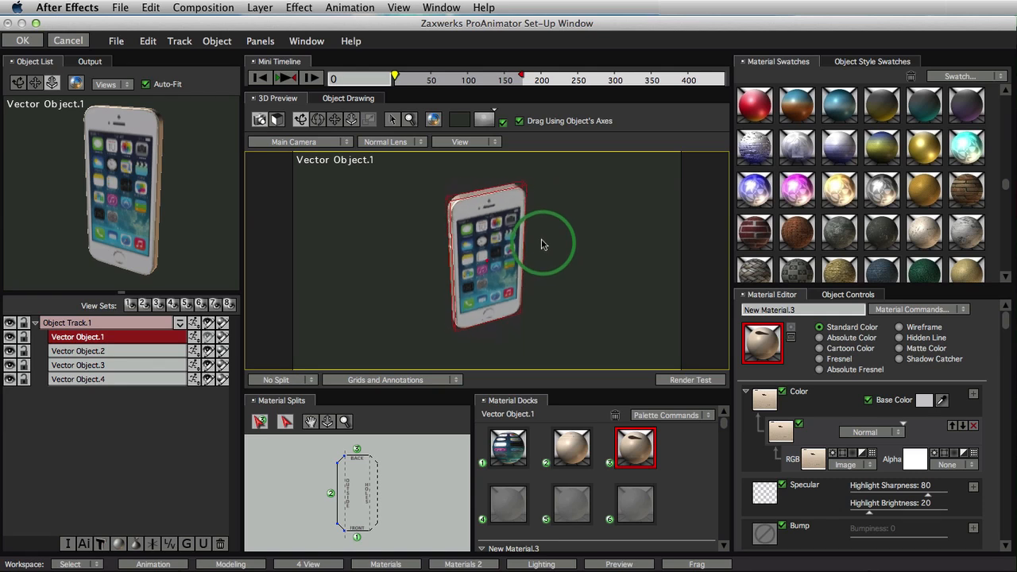
pyautogui.moveTo(543, 244); pyautogui.dragTo(441, 239)
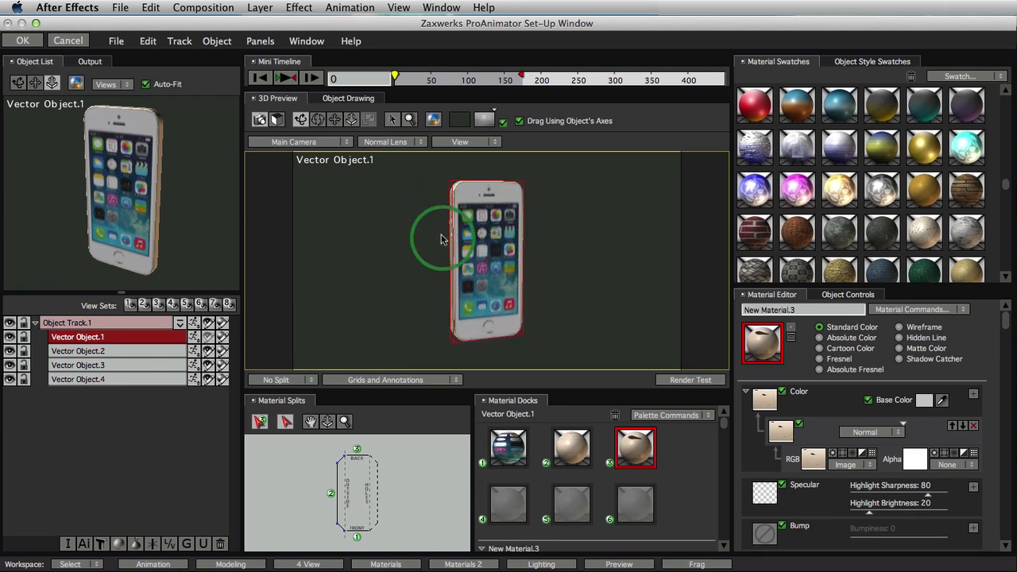
pyautogui.moveTo(572, 244)
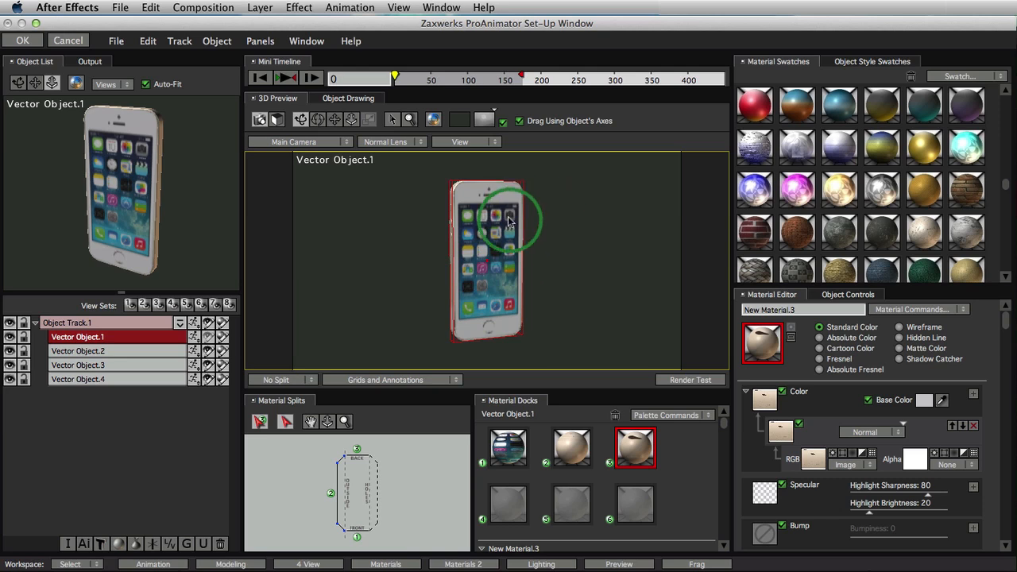
# - Return the model to the Front preset view and leave ProAnimator
pyautogui.click(464, 141)
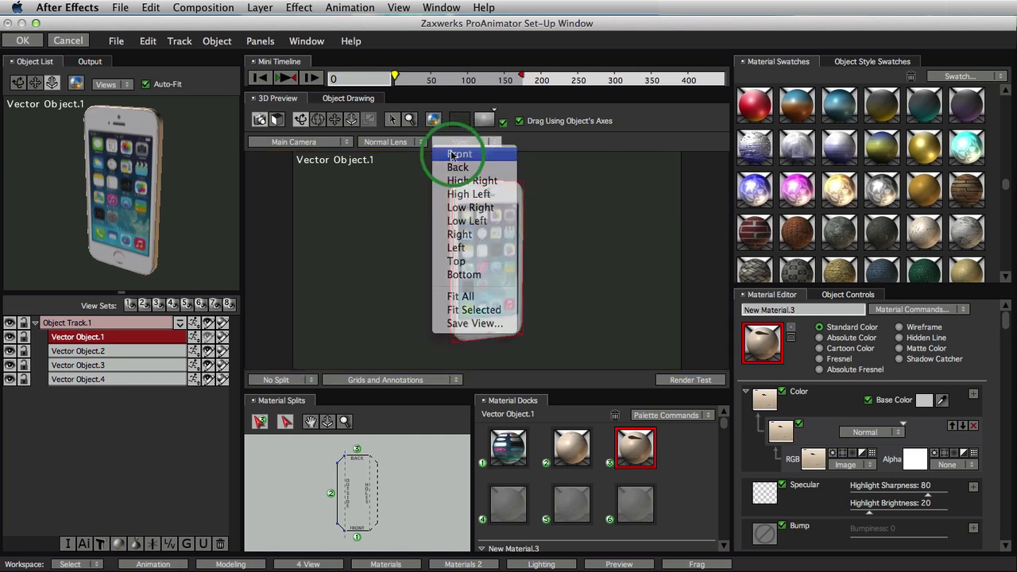
pyautogui.click(459, 154)
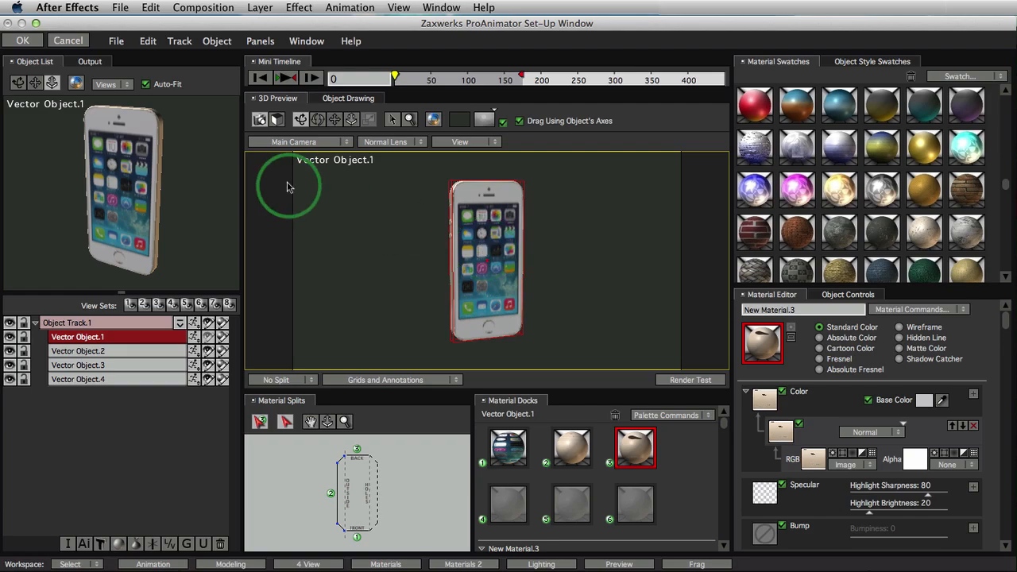
pyautogui.click(22, 39)
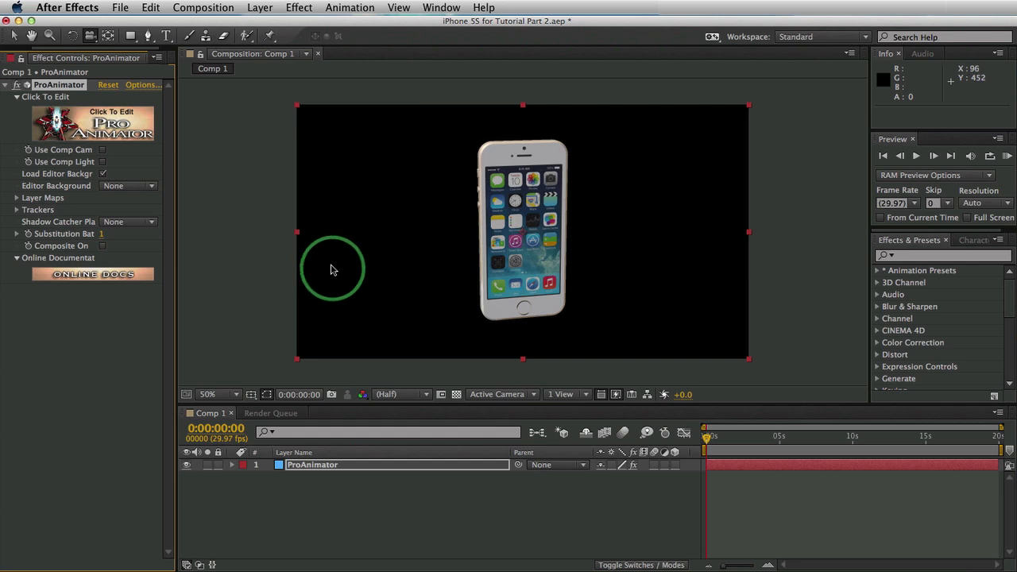
pyautogui.moveTo(267, 9)
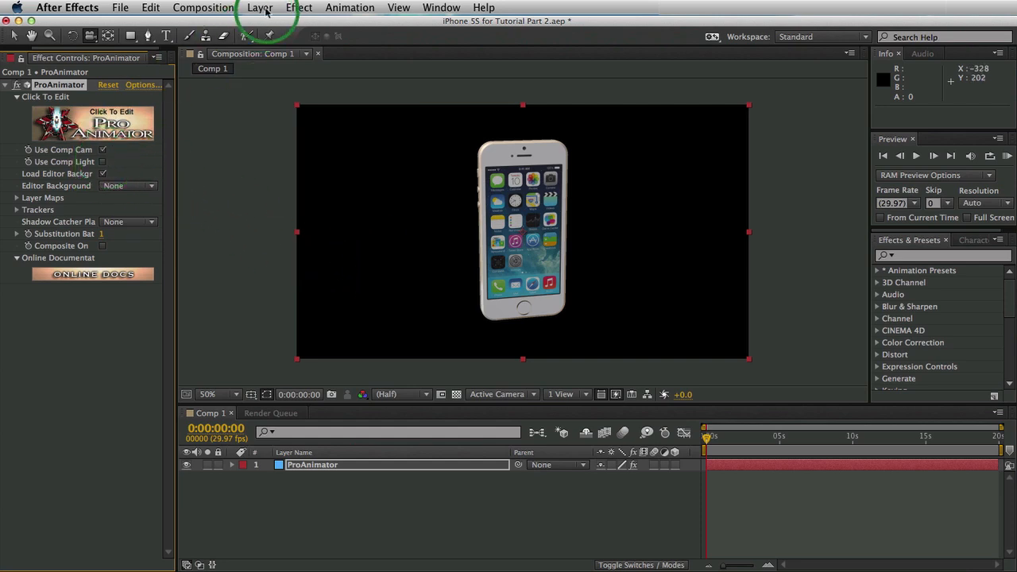
# - Add Camera 1 above the ProAnimator layer and reframe the phone smaller
pyautogui.click(261, 6)
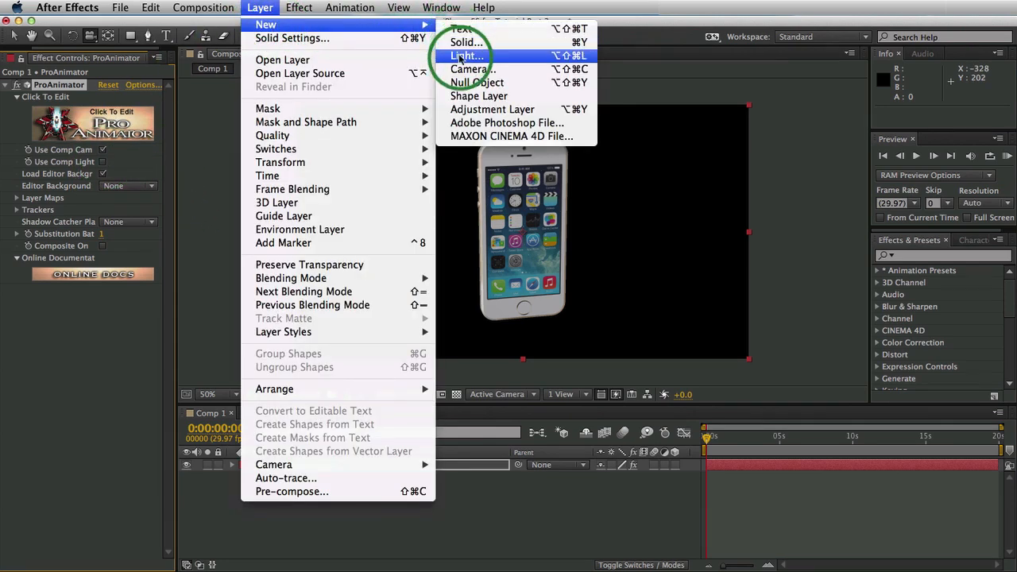
pyautogui.click(471, 69)
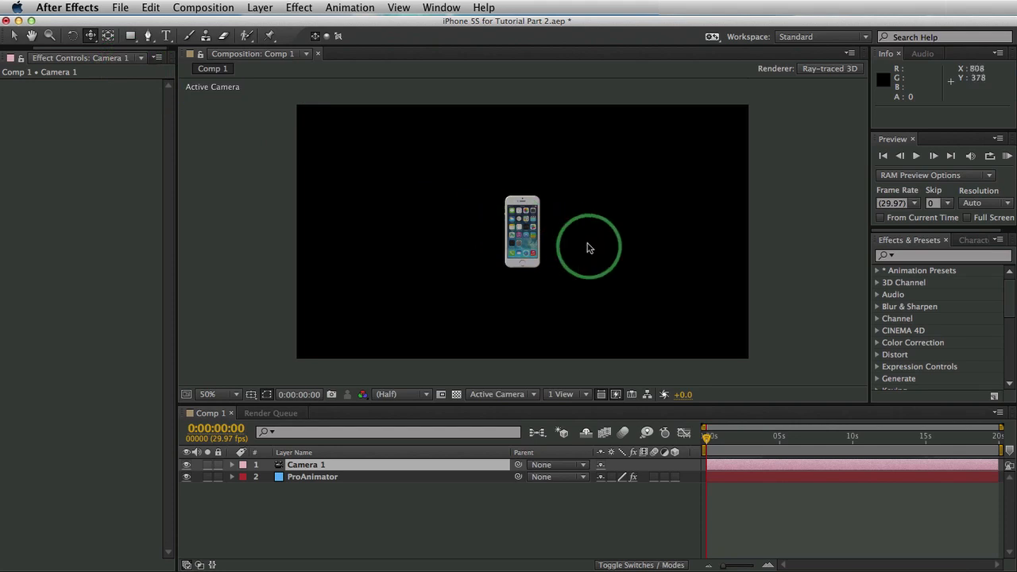
pyautogui.moveTo(587, 246); pyautogui.dragTo(330, 162)
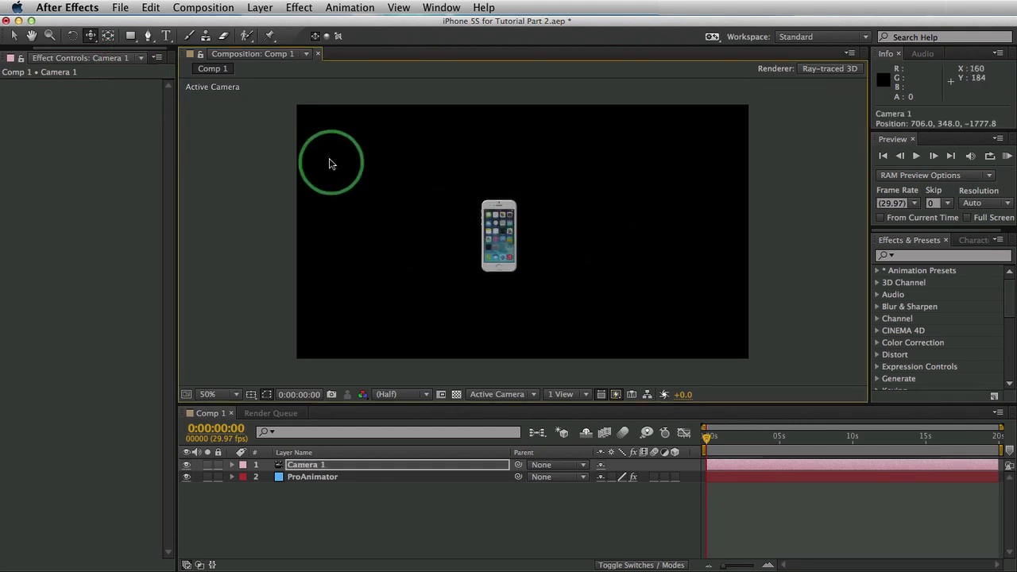
pyautogui.click(90, 35)
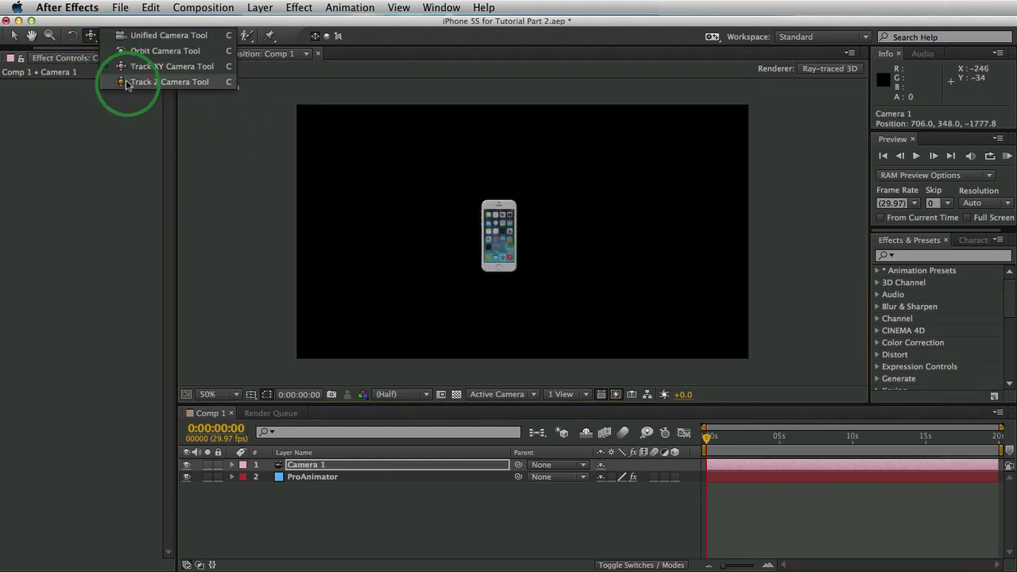